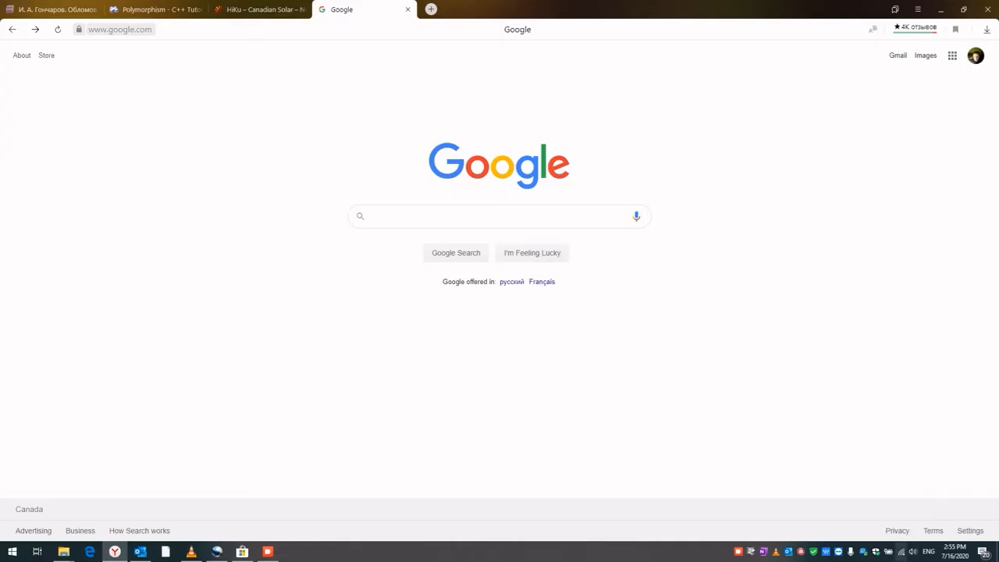
{"action": "mouse_move", "coordinate": [814, 552]}
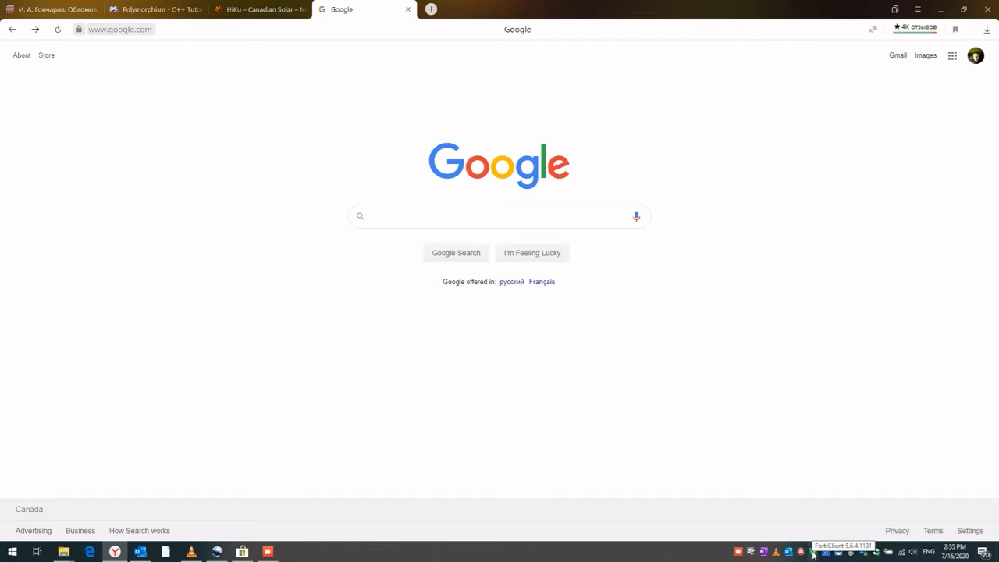
{"action": "left_click", "coordinate": [913, 551]}
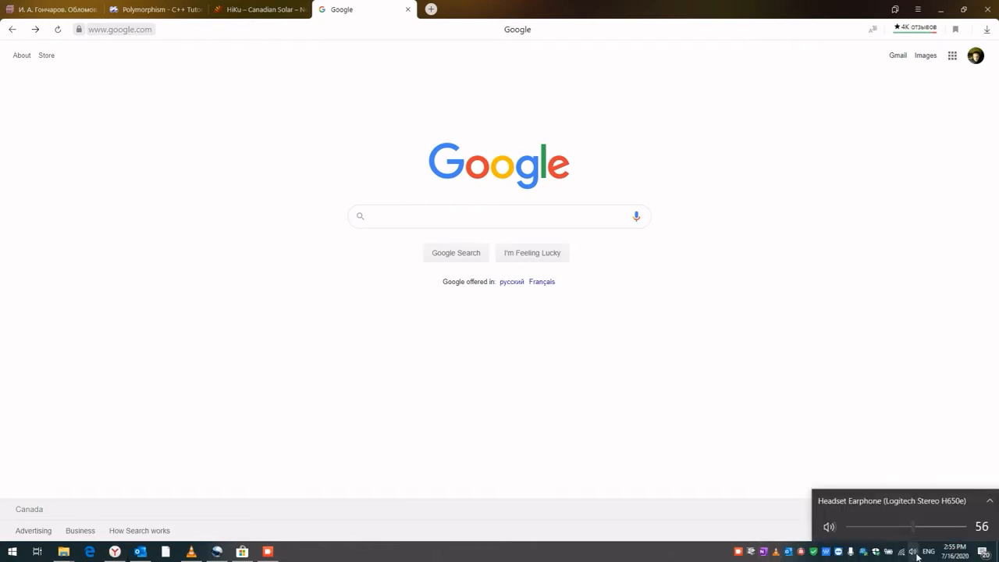
{"action": "left_click", "coordinate": [899, 551]}
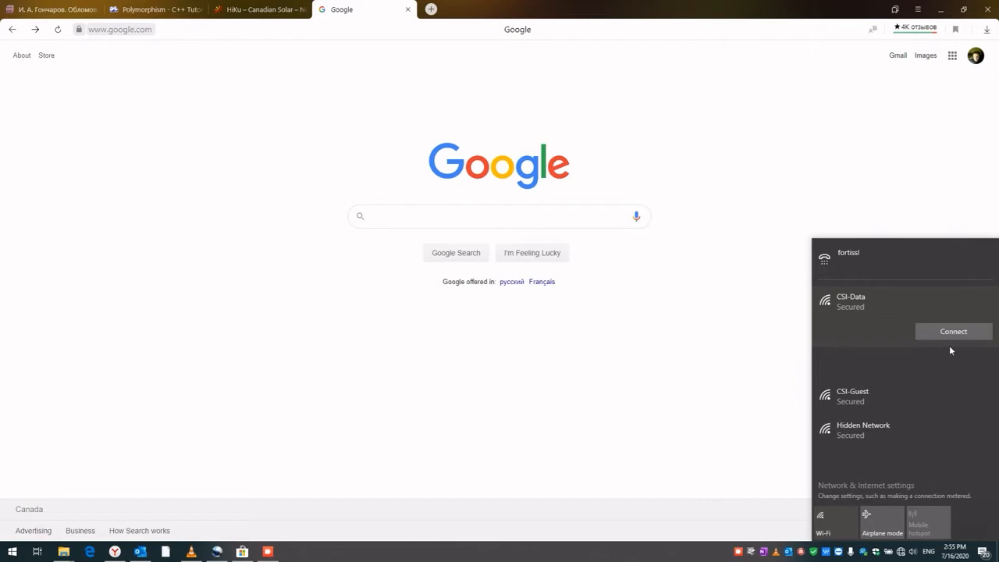
{"action": "left_click", "coordinate": [859, 300]}
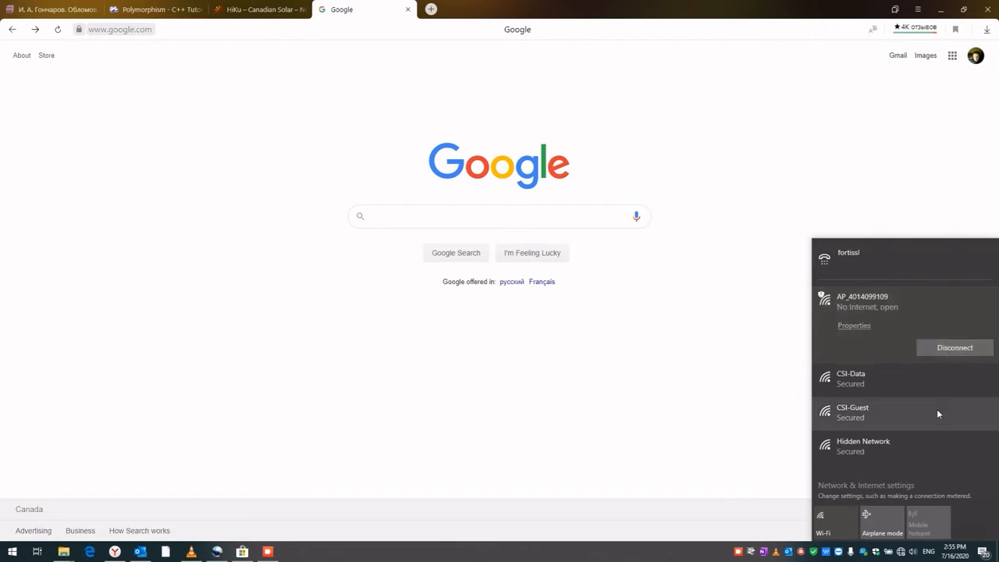
{"action": "mouse_move", "coordinate": [621, 137]}
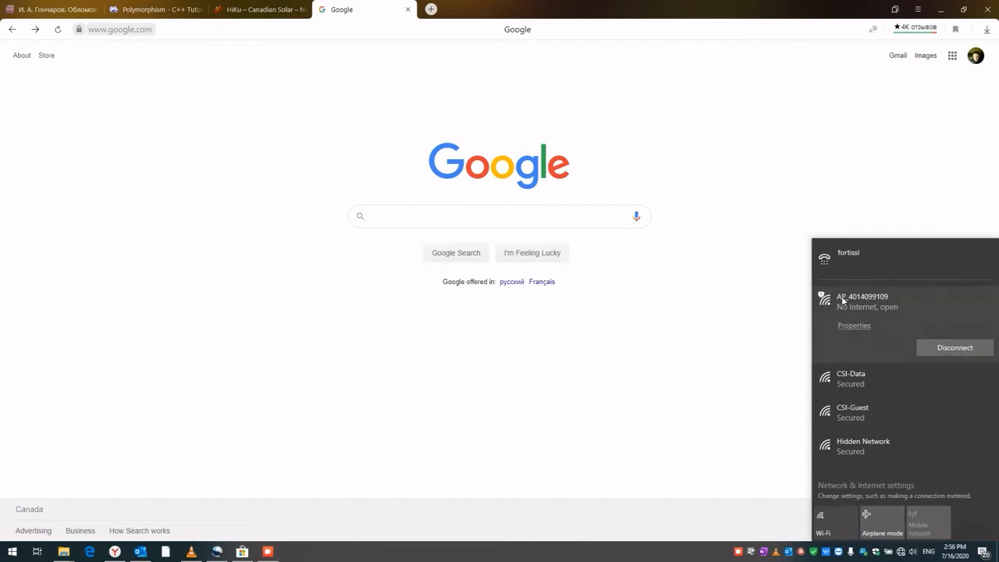
{"action": "mouse_move", "coordinate": [888, 306]}
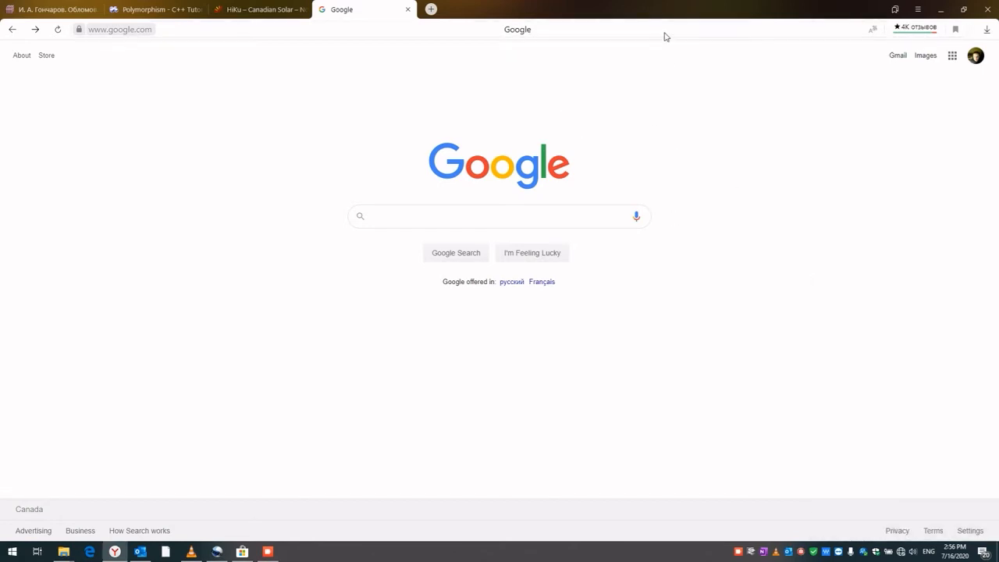
Load 10.10.100.254 and sign in as admin to reach the stick's Status page.
{"action": "left_click", "coordinate": [121, 29]}
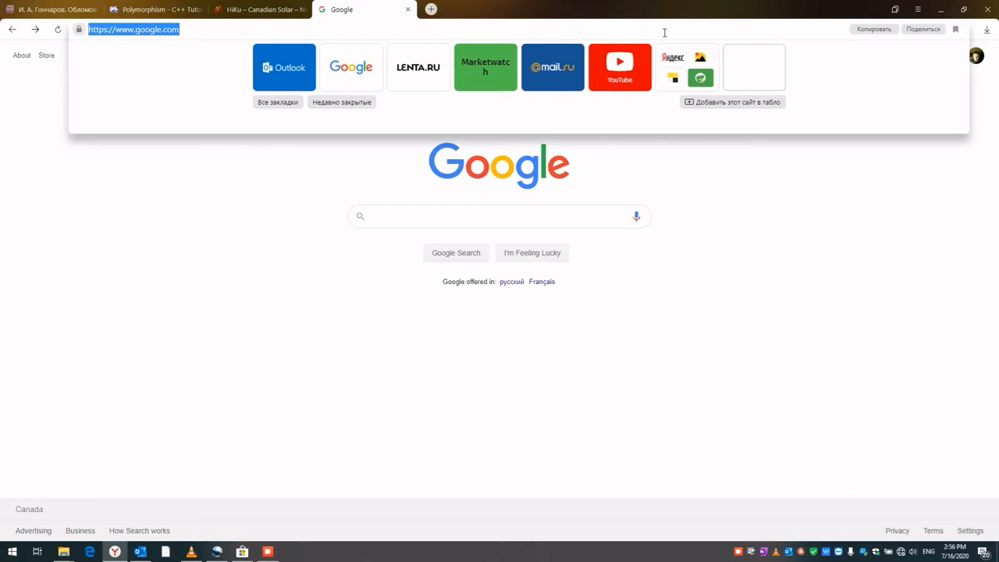
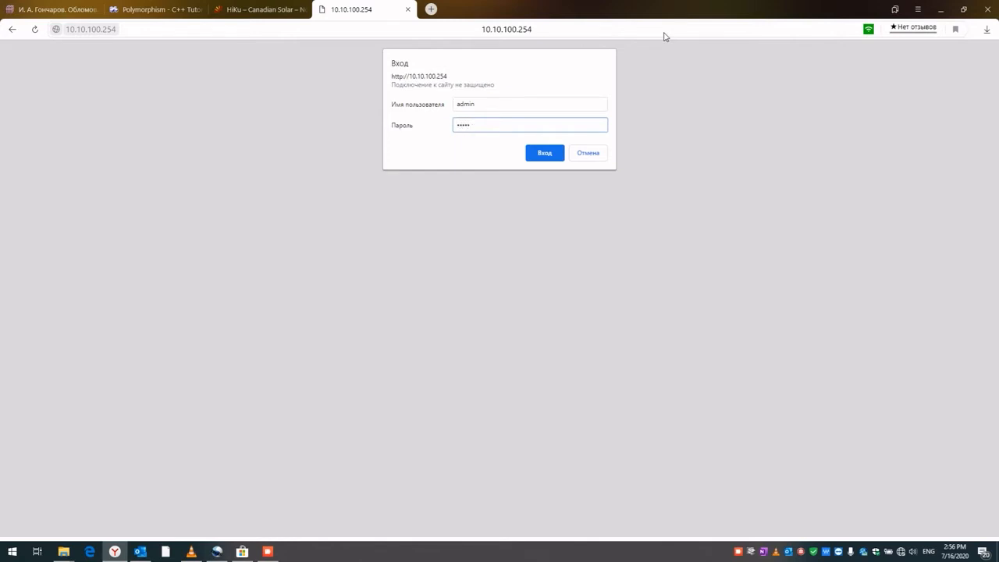
{"action": "left_click", "coordinate": [544, 153]}
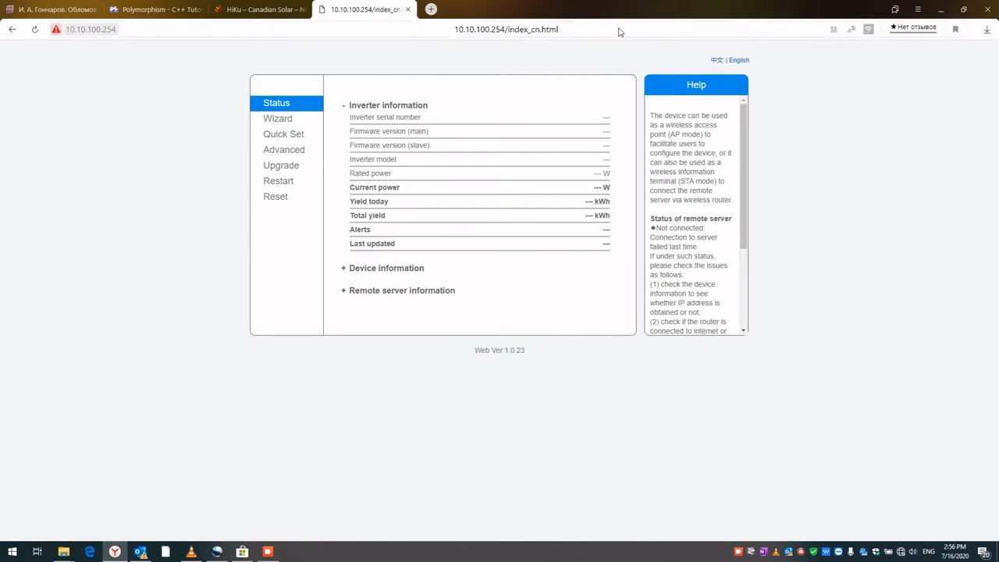
{"action": "mouse_move", "coordinate": [586, 30]}
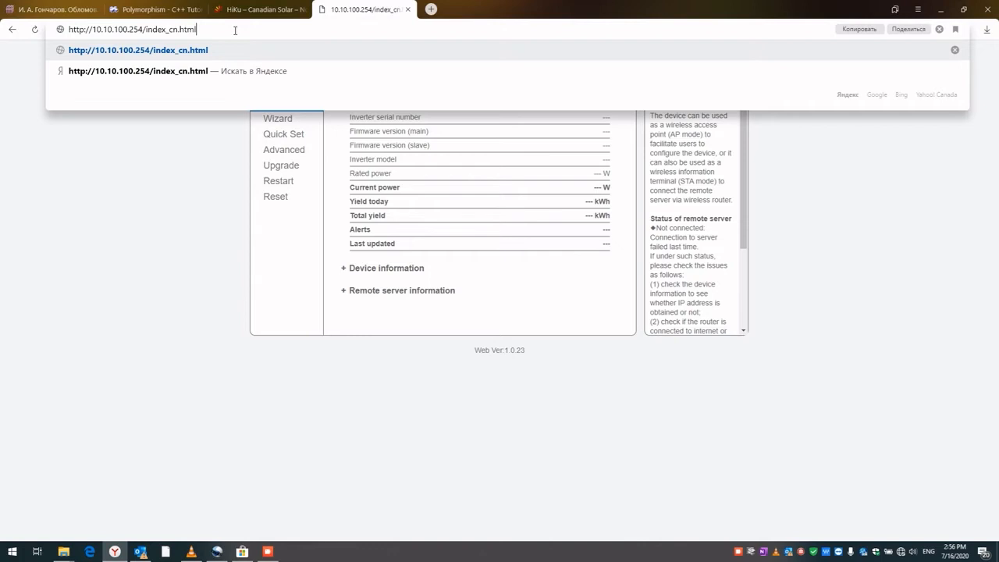
Load config_hide.html and review the server monitoring.csisolar.com, port 5277, TCP settings.
{"action": "key", "text": "Backspace"}
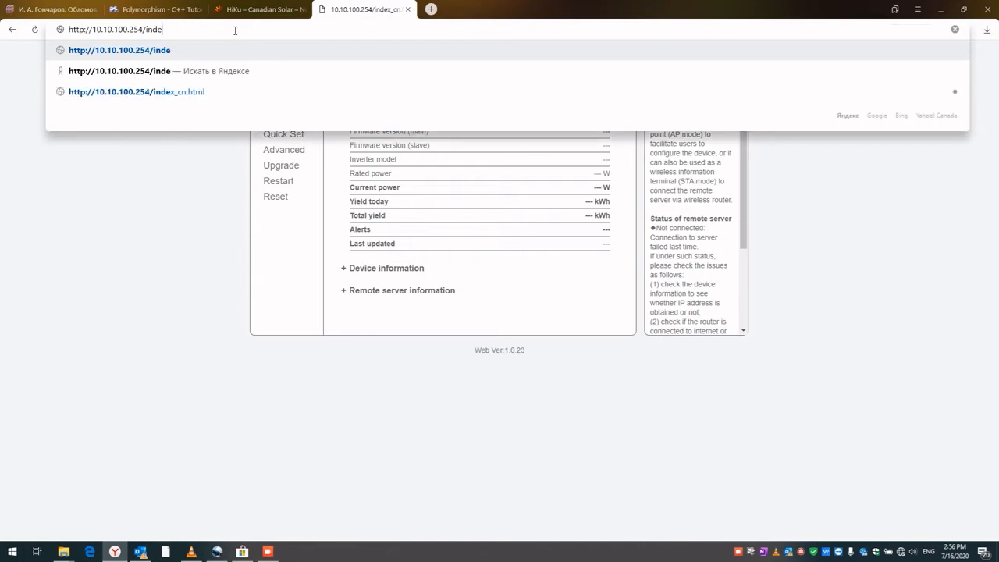
{"action": "type", "text": "config_hide.html"}
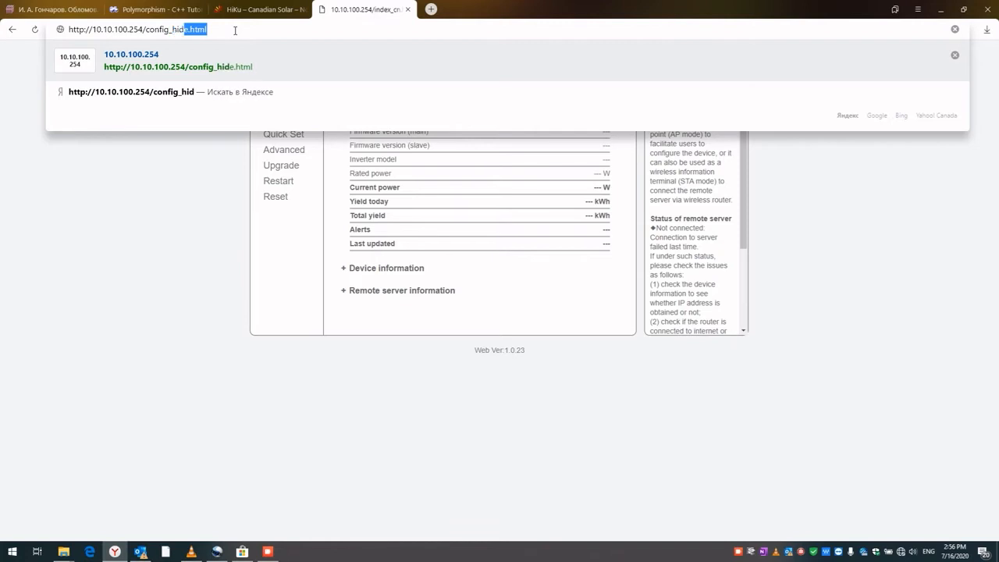
{"action": "key", "text": "Enter"}
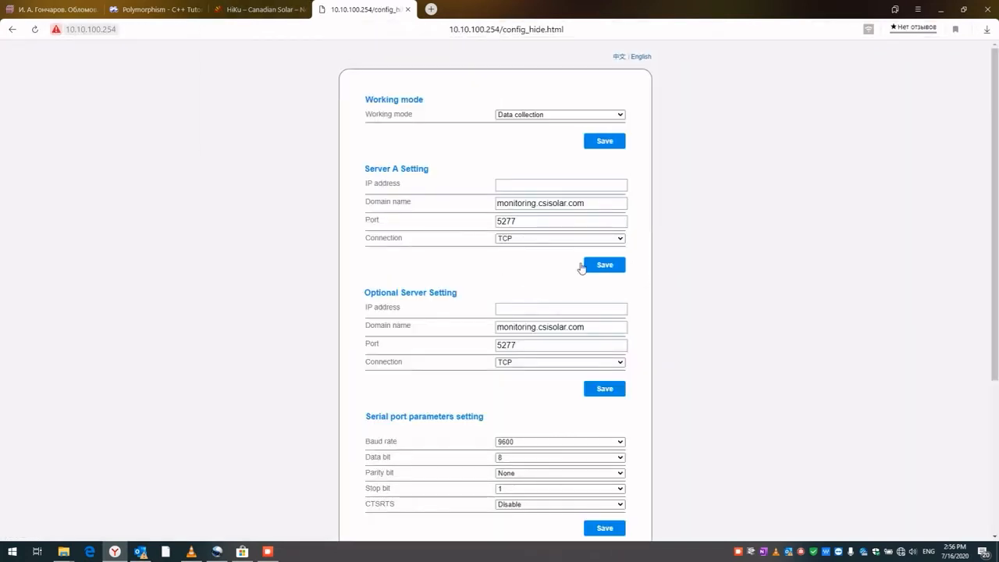
{"action": "mouse_move", "coordinate": [493, 191]}
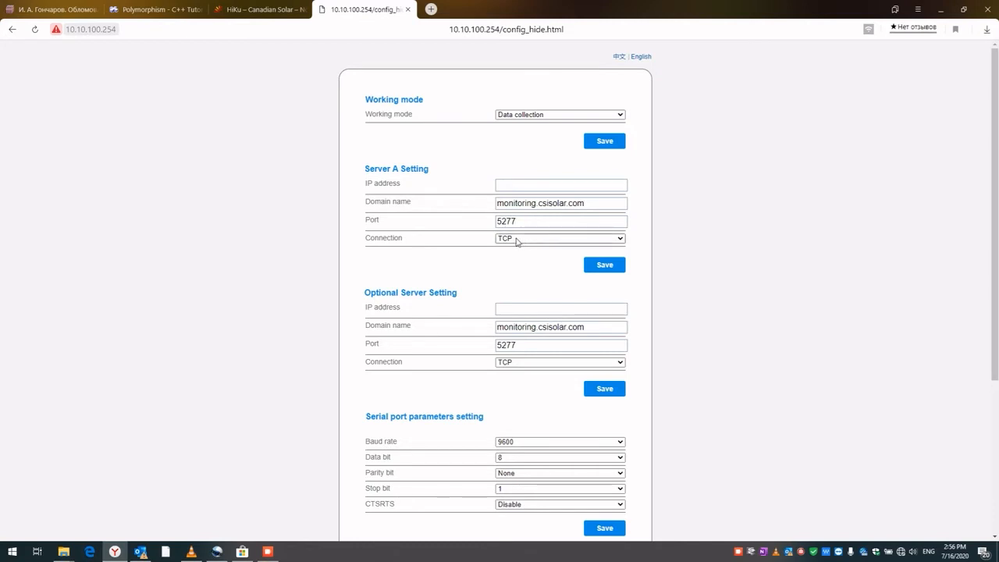
{"action": "mouse_move", "coordinate": [870, 377]}
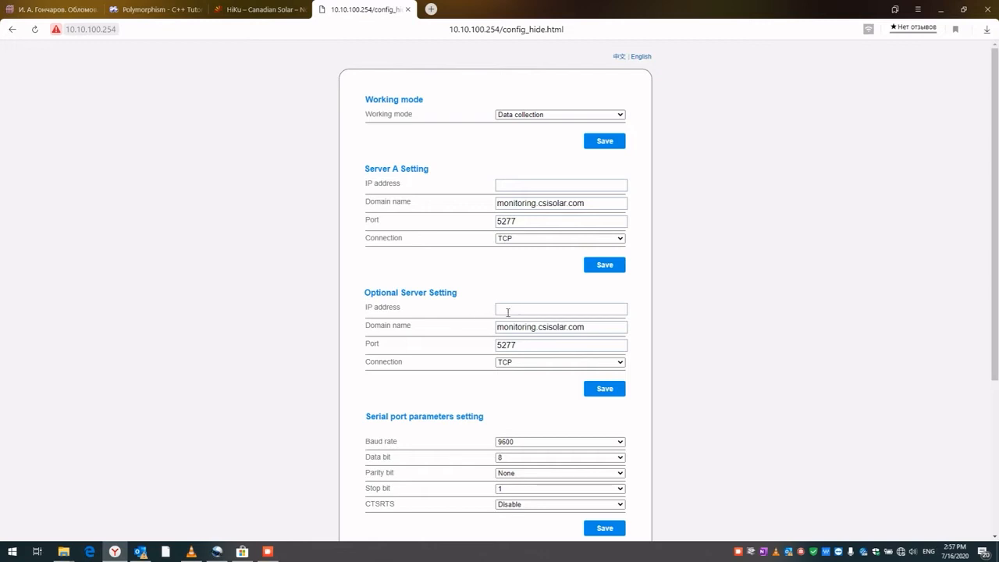
{"action": "mouse_move", "coordinate": [712, 423]}
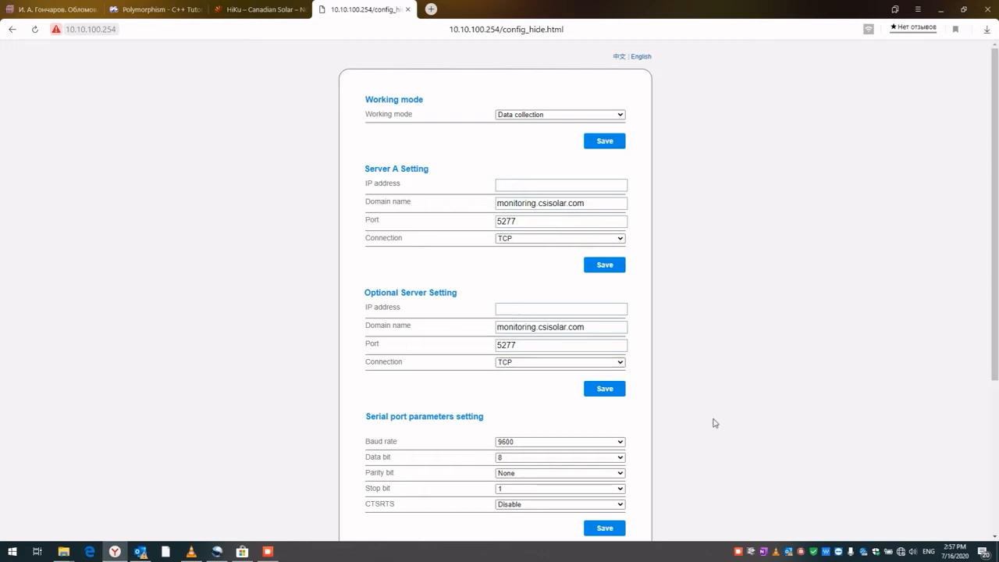
{"action": "scroll", "scroll_direction": "down", "scroll_amount": 3}
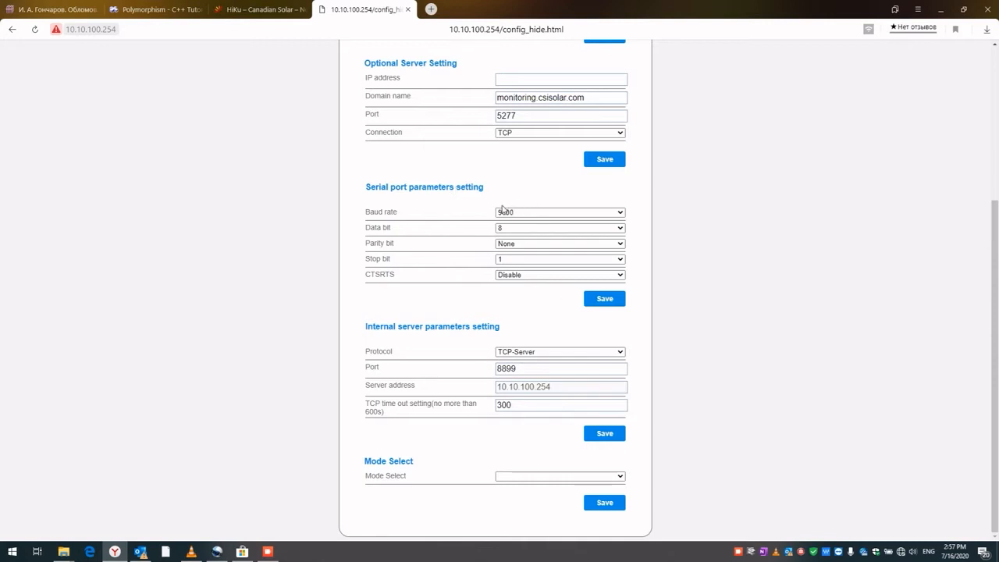
{"action": "mouse_move", "coordinate": [565, 474]}
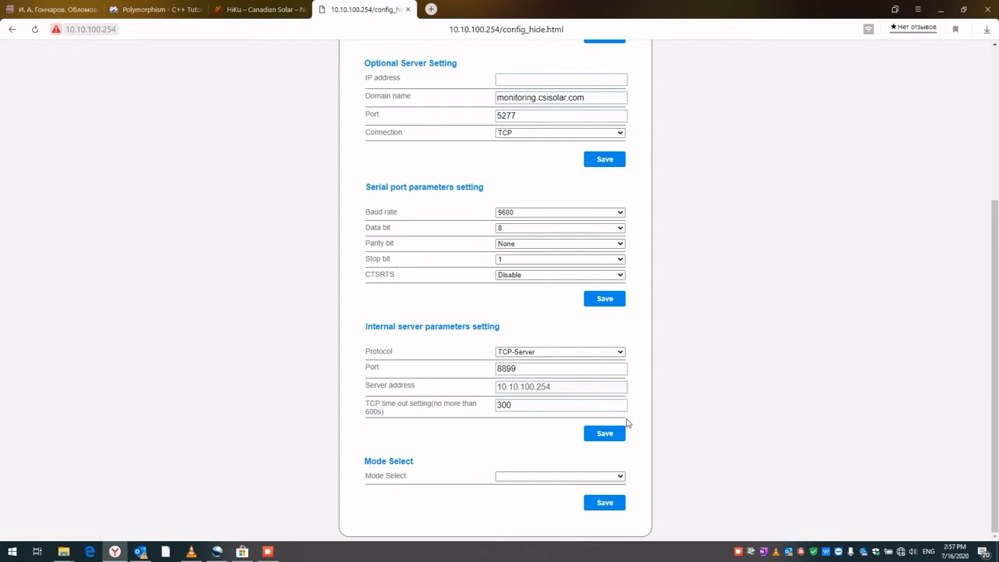
{"action": "mouse_move", "coordinate": [624, 415]}
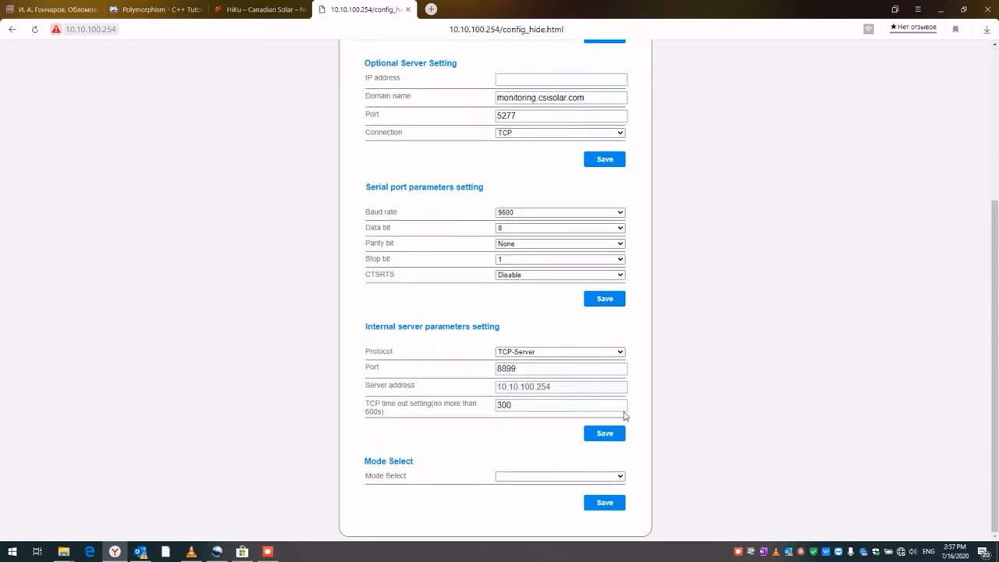
{"action": "scroll", "scroll_direction": "up", "scroll_amount": 3}
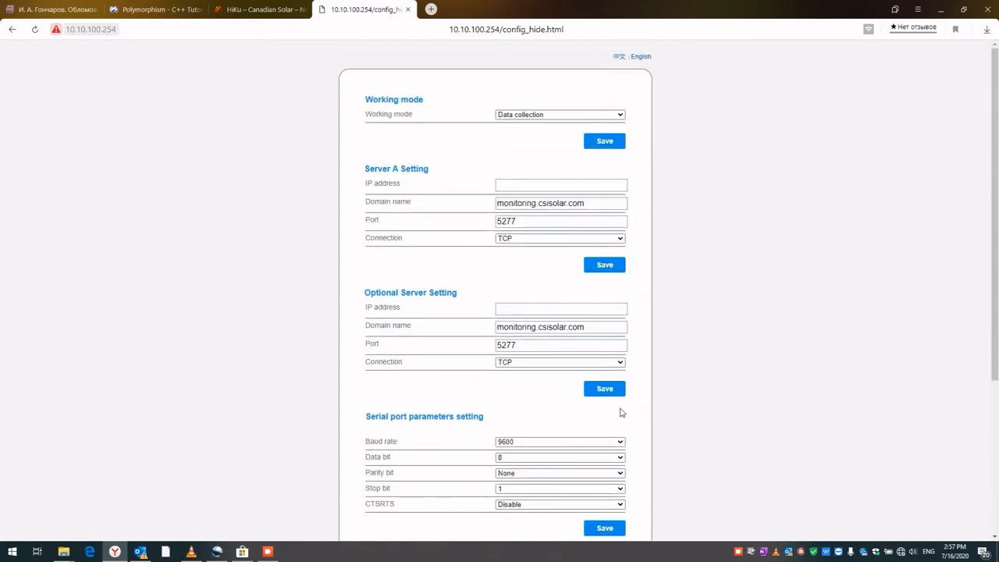
{"action": "left_click", "coordinate": [125, 29]}
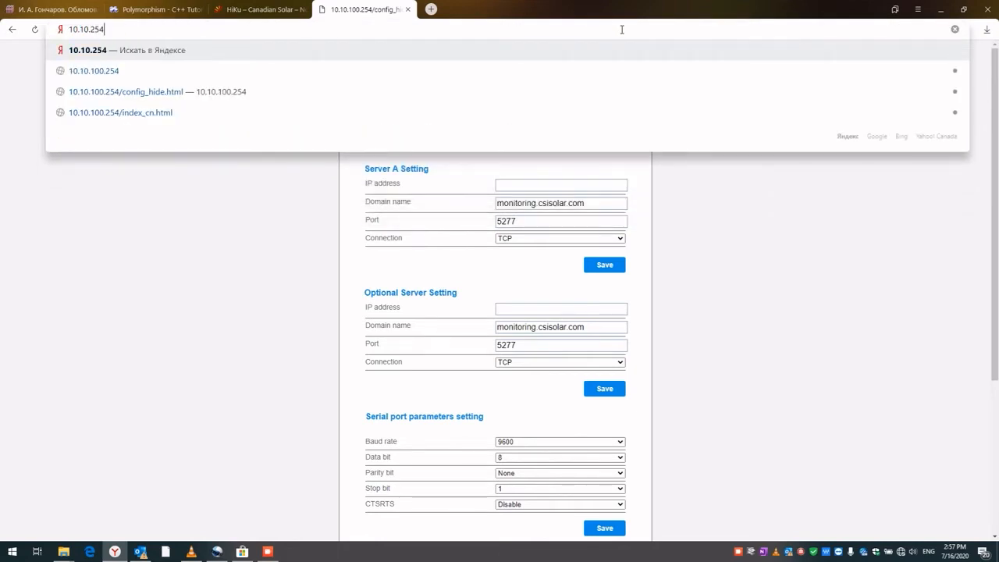
Start the Wizard, refresh networks, choose CSI-Guest on channel 11 and advance to step 2.
{"action": "key", "text": "Backspace"}
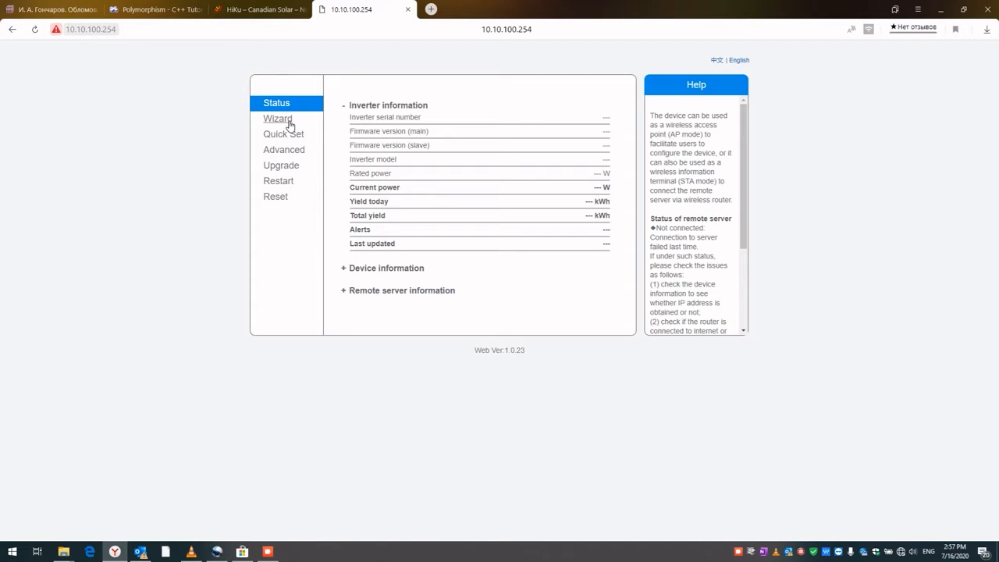
{"action": "left_click", "coordinate": [277, 117]}
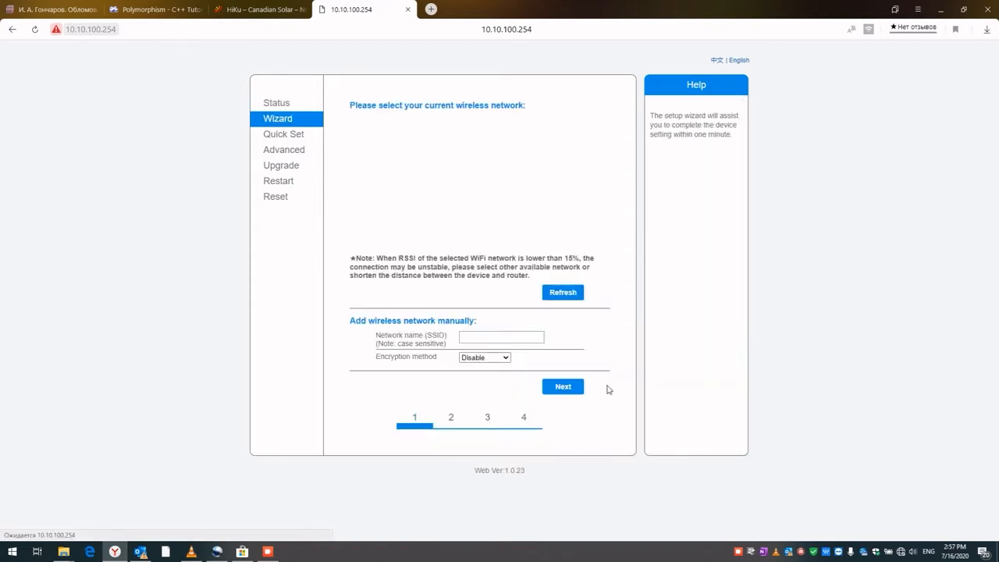
{"action": "left_click", "coordinate": [562, 291]}
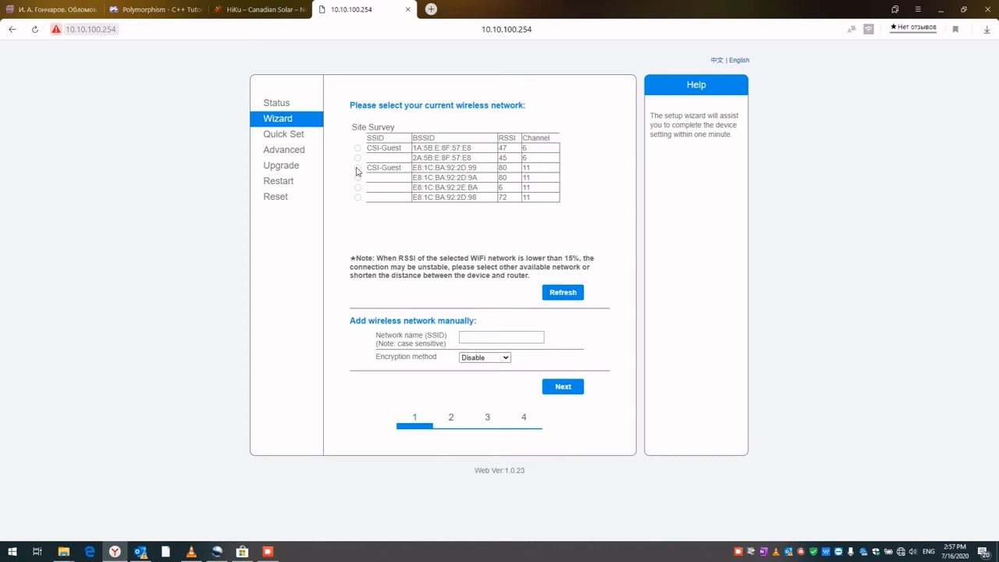
{"action": "left_click", "coordinate": [358, 167]}
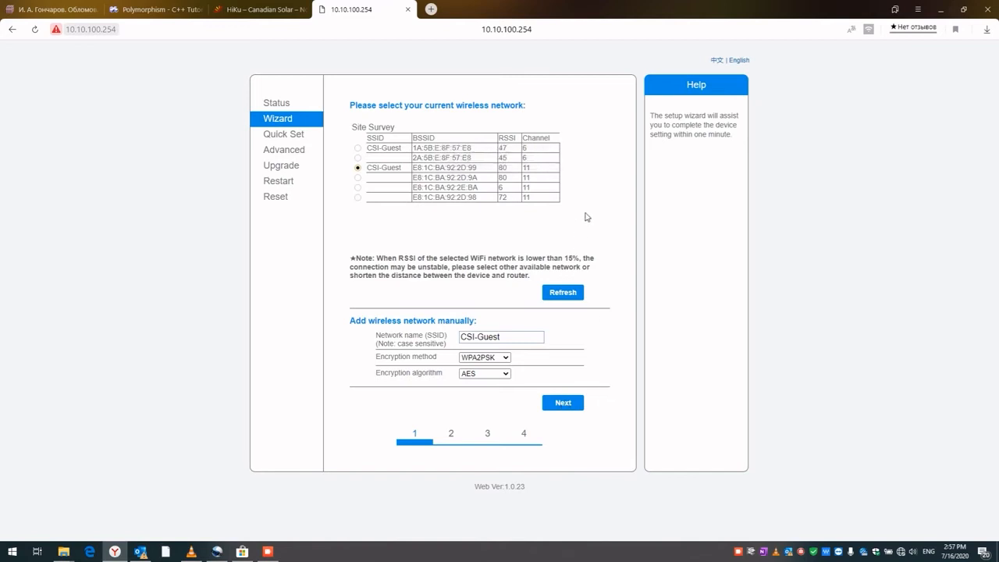
{"action": "left_click", "coordinate": [561, 402]}
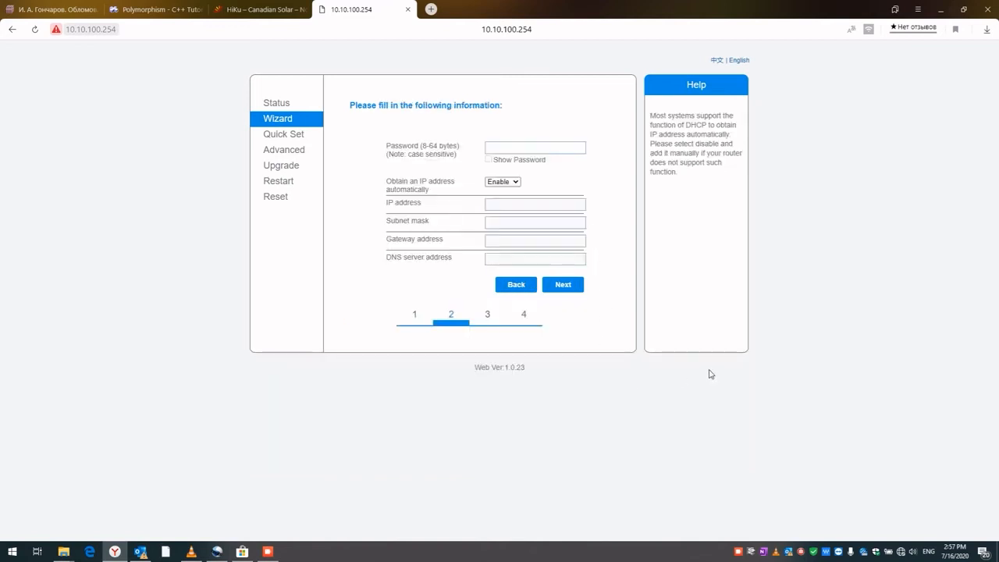
Continue past step 2, enable Hide AP in step 3 and reach 'Setting complete!'.
{"action": "left_click", "coordinate": [535, 148]}
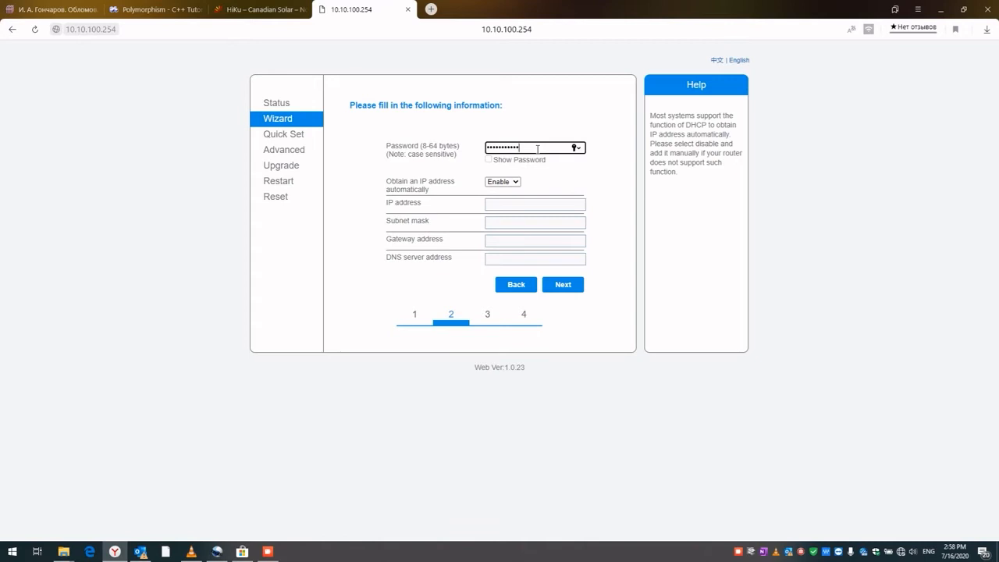
{"action": "mouse_move", "coordinate": [503, 130]}
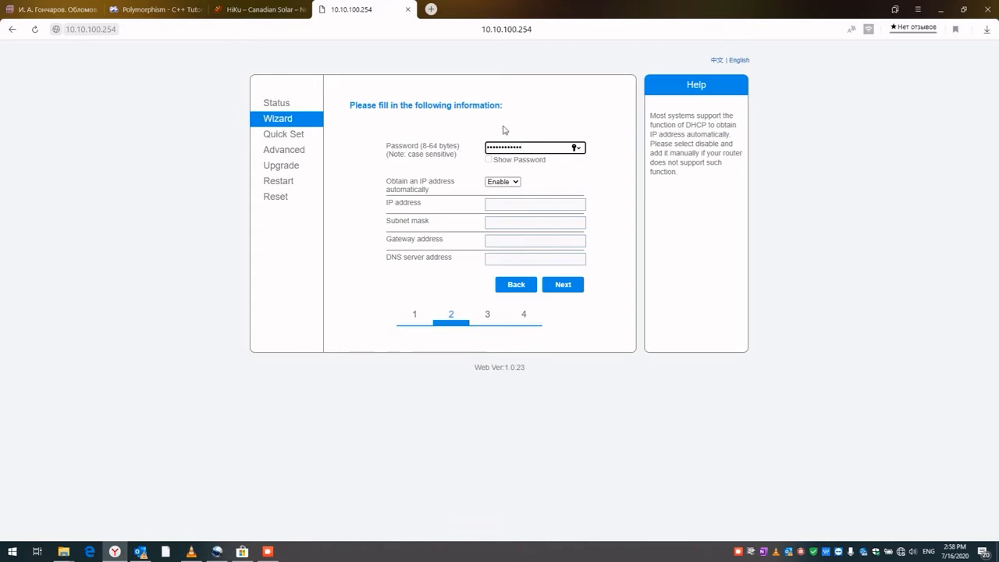
{"action": "mouse_move", "coordinate": [564, 284]}
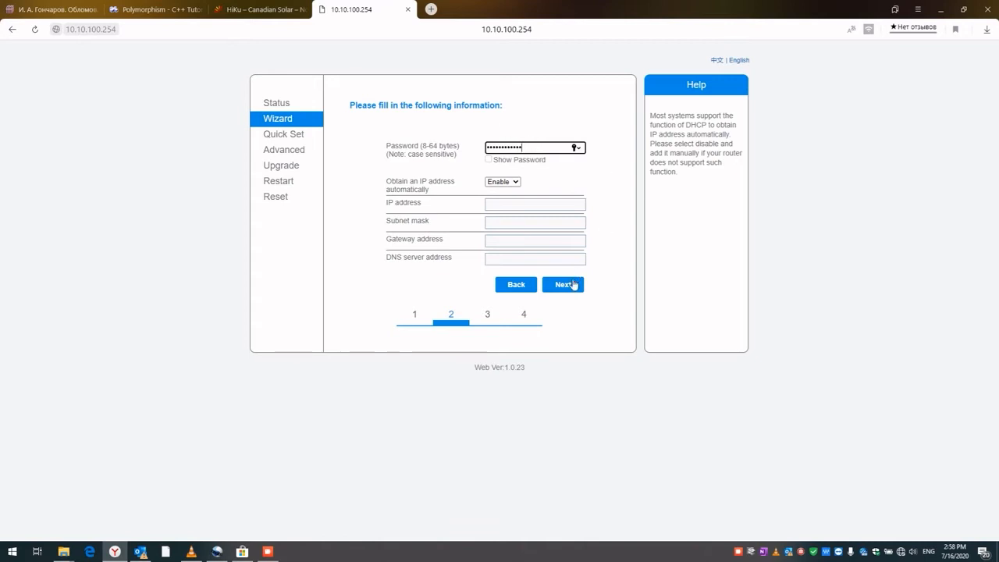
{"action": "left_click", "coordinate": [562, 284]}
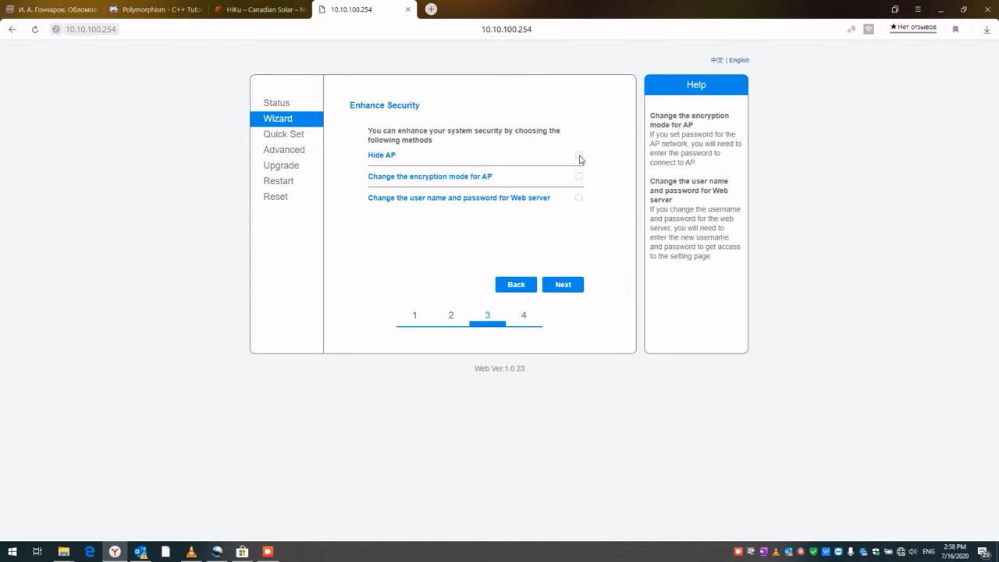
{"action": "left_click", "coordinate": [579, 154]}
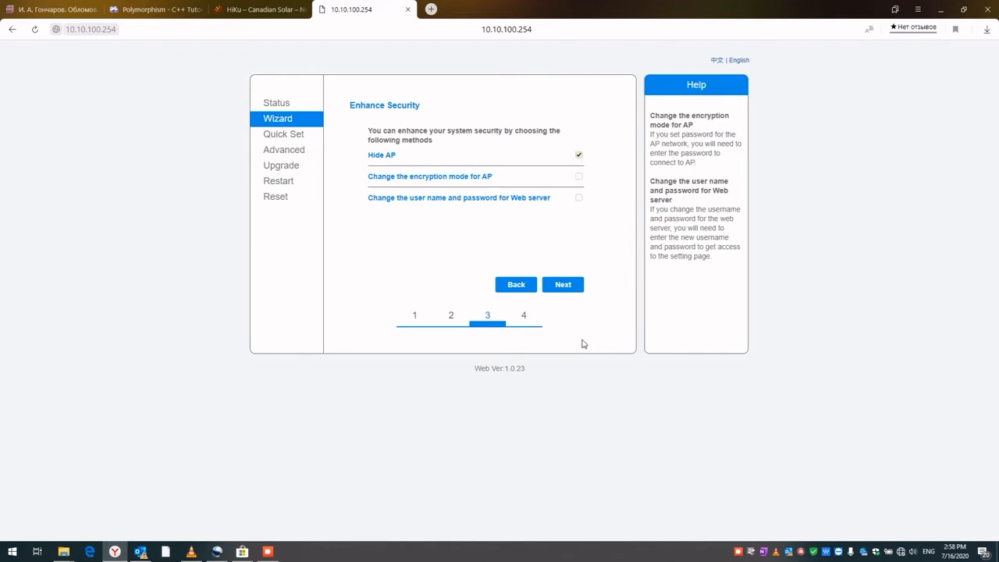
{"action": "mouse_move", "coordinate": [581, 335]}
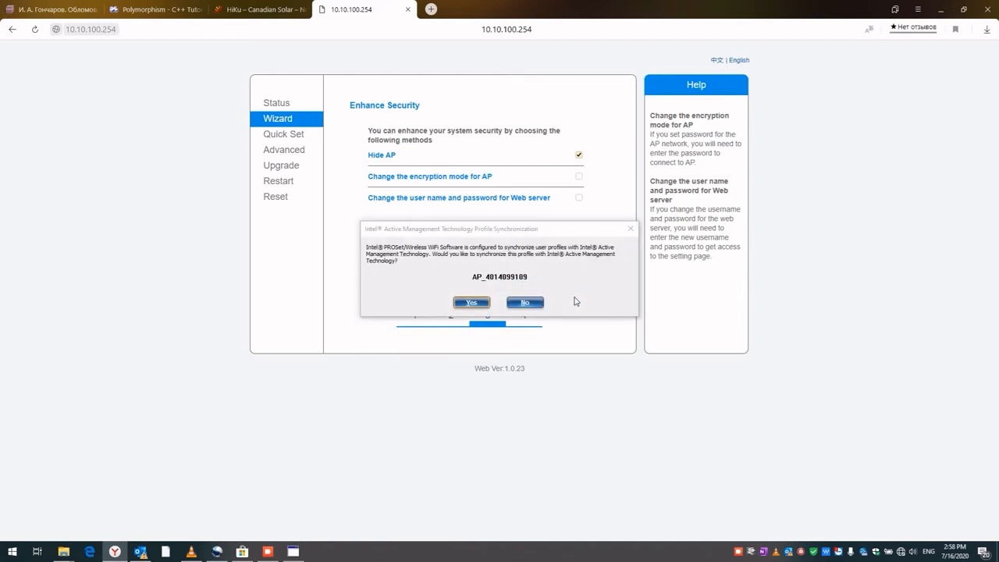
{"action": "mouse_move", "coordinate": [630, 229]}
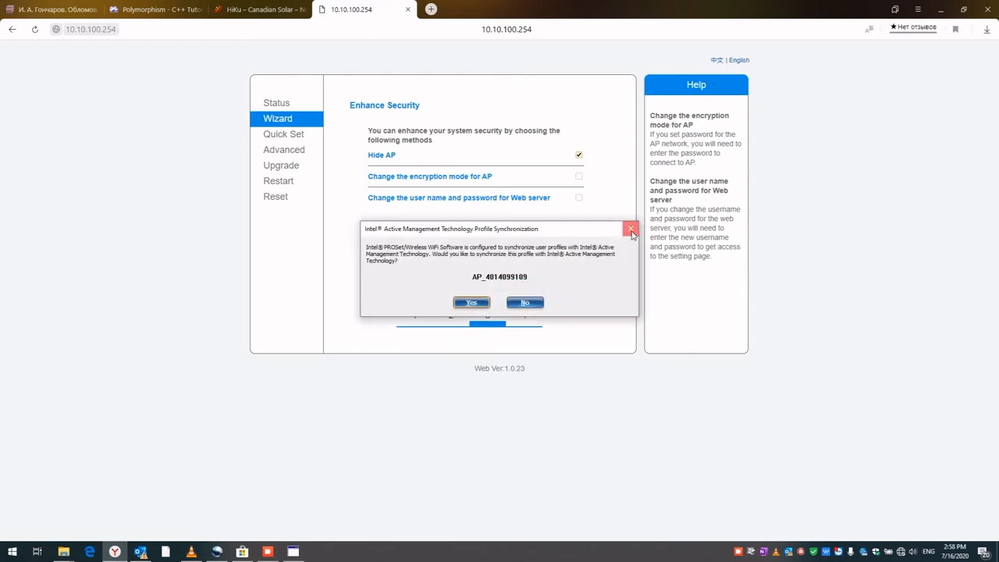
{"action": "left_click", "coordinate": [631, 229]}
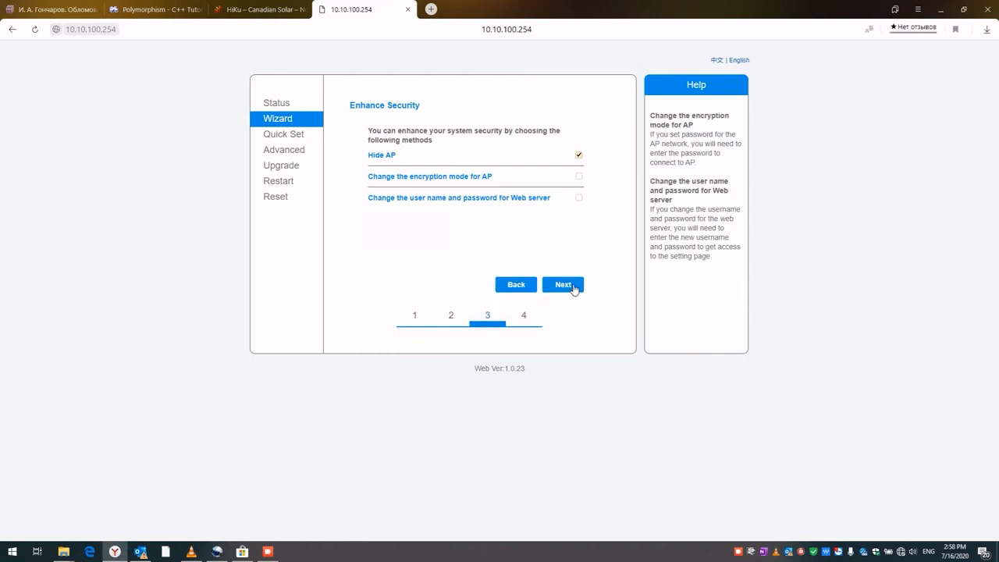
{"action": "left_click", "coordinate": [563, 284]}
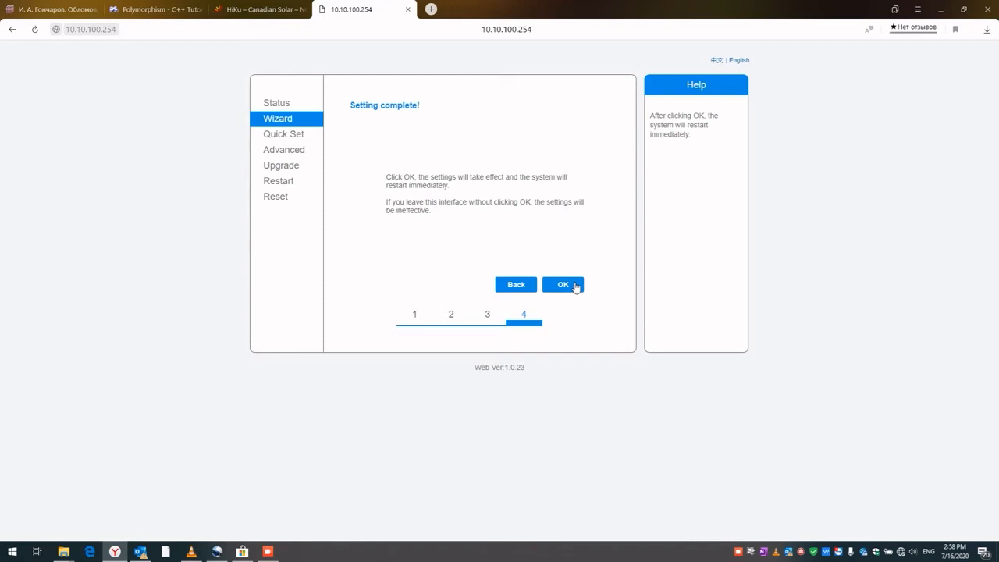
Apply the stick's settings with OK, then reconnect the PC to CSI-Data.
{"action": "left_click", "coordinate": [563, 284]}
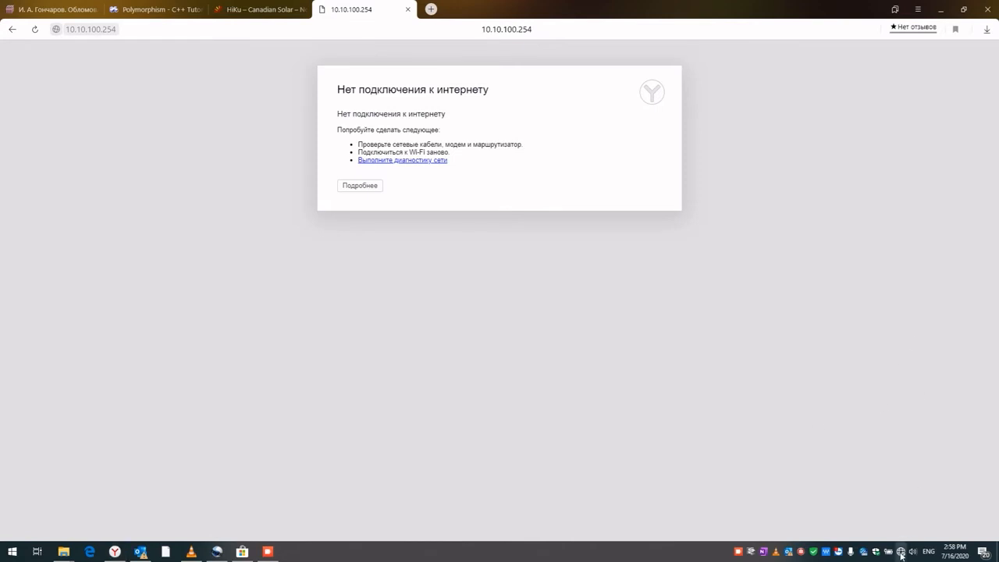
{"action": "left_click", "coordinate": [900, 552]}
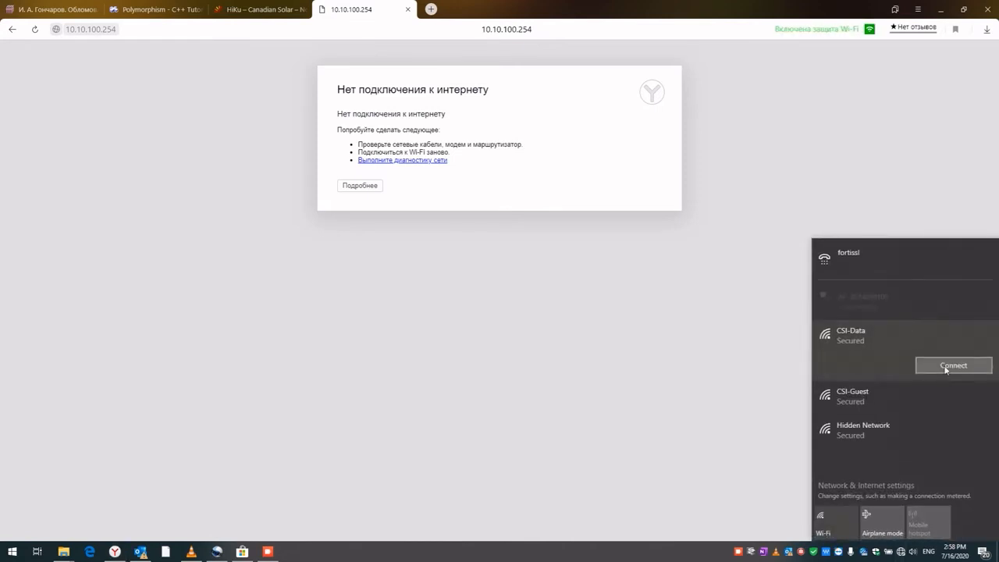
{"action": "left_click", "coordinate": [952, 365]}
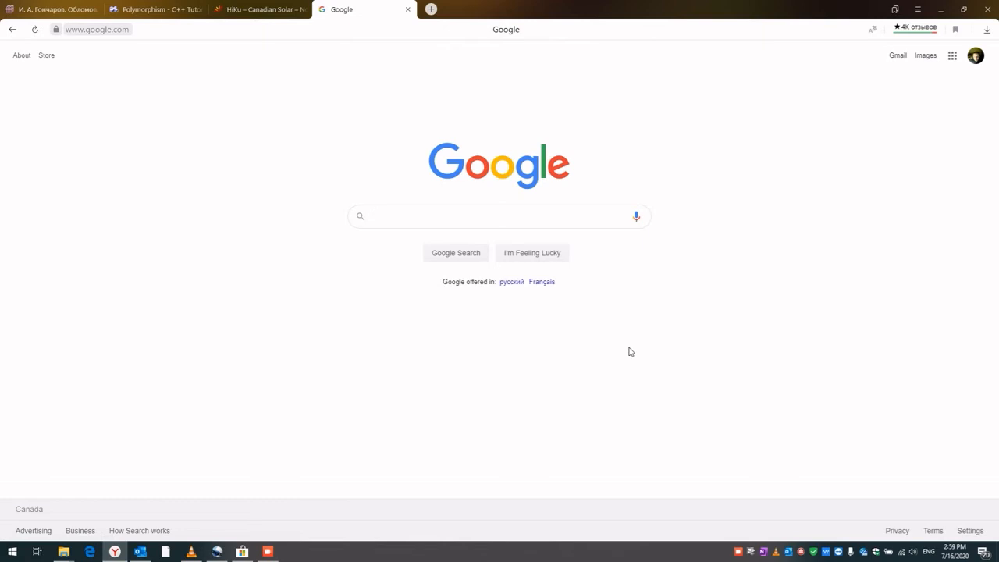
Reopen the Wi-Fi flyout to confirm CSI-Data shows as connected.
{"action": "left_click", "coordinate": [499, 216]}
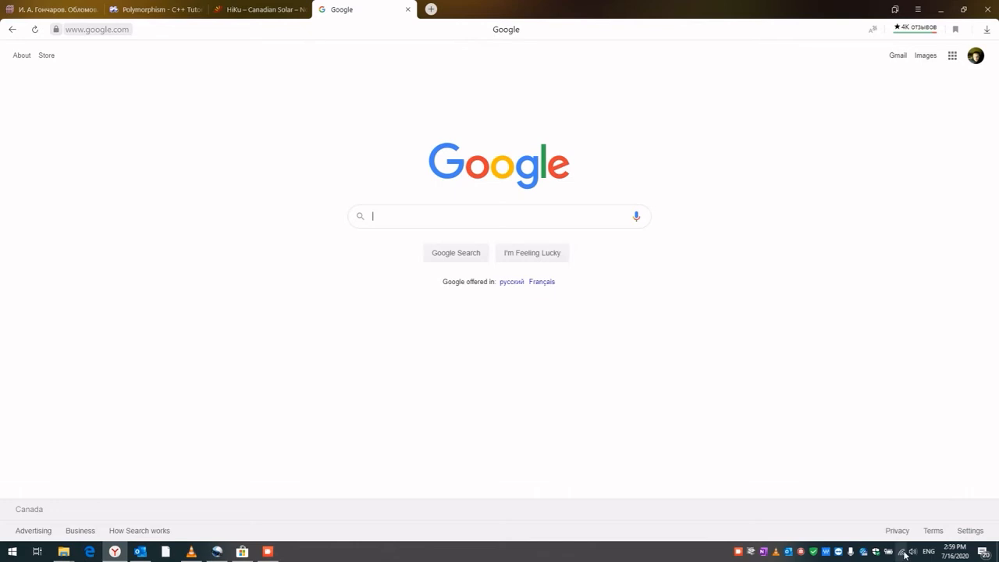
{"action": "left_click", "coordinate": [901, 551]}
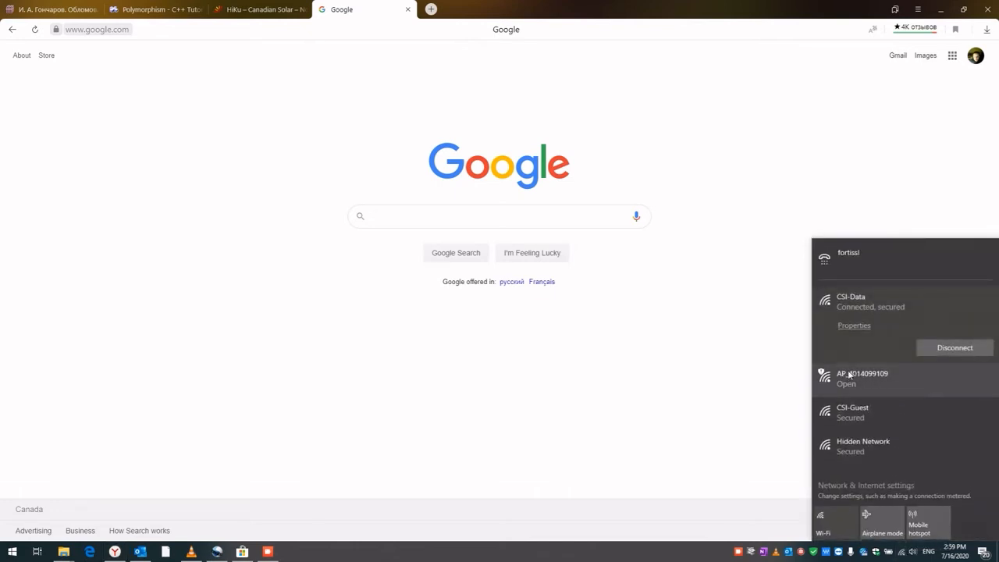
Browse to monitoring.csisolar.com to reach the Canadian Solar platform choice page.
{"action": "left_click", "coordinate": [98, 29]}
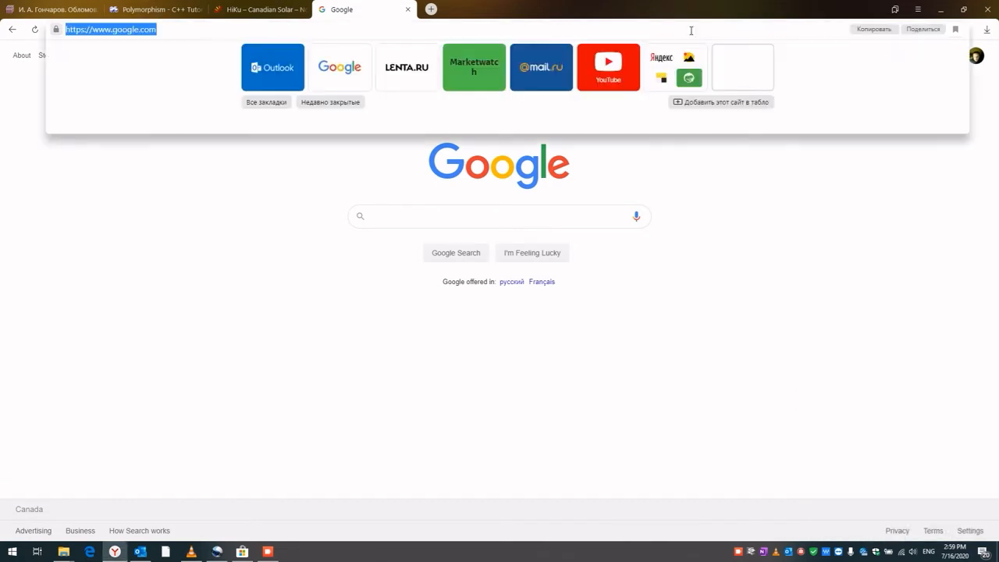
{"action": "type", "text": "monitoring.csisolar.com"}
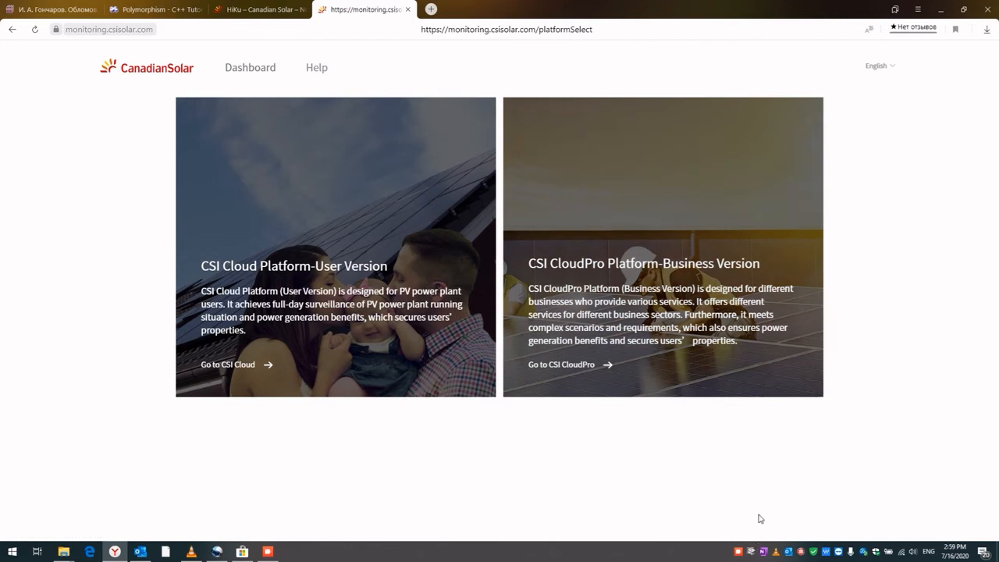
{"action": "mouse_move", "coordinate": [624, 312]}
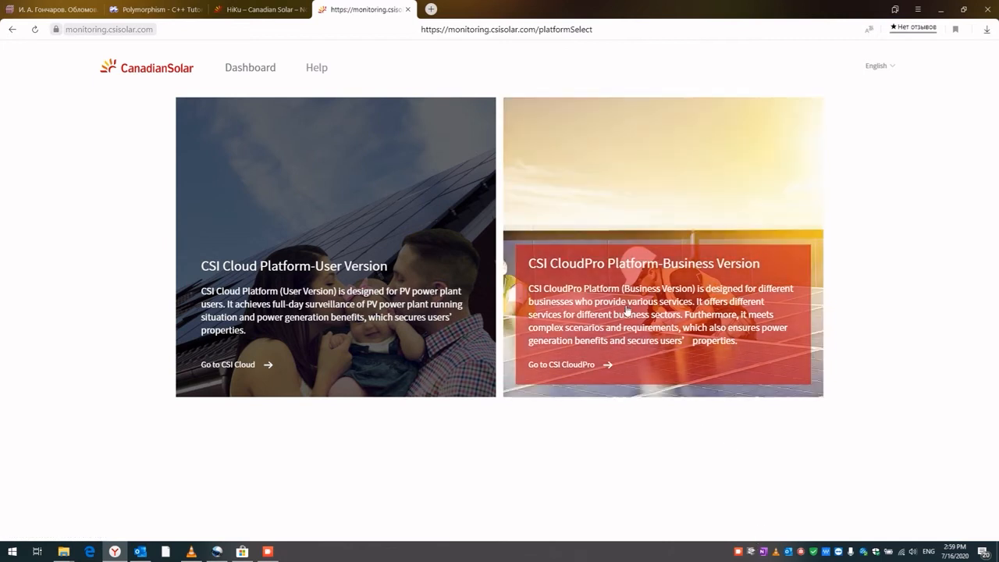
{"action": "left_click", "coordinate": [560, 365]}
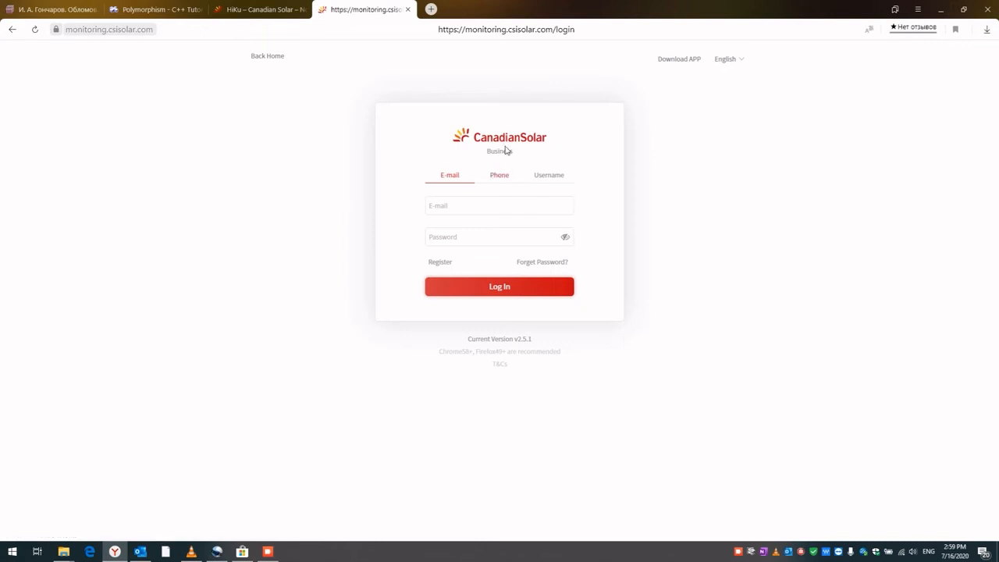
{"action": "left_click", "coordinate": [499, 206]}
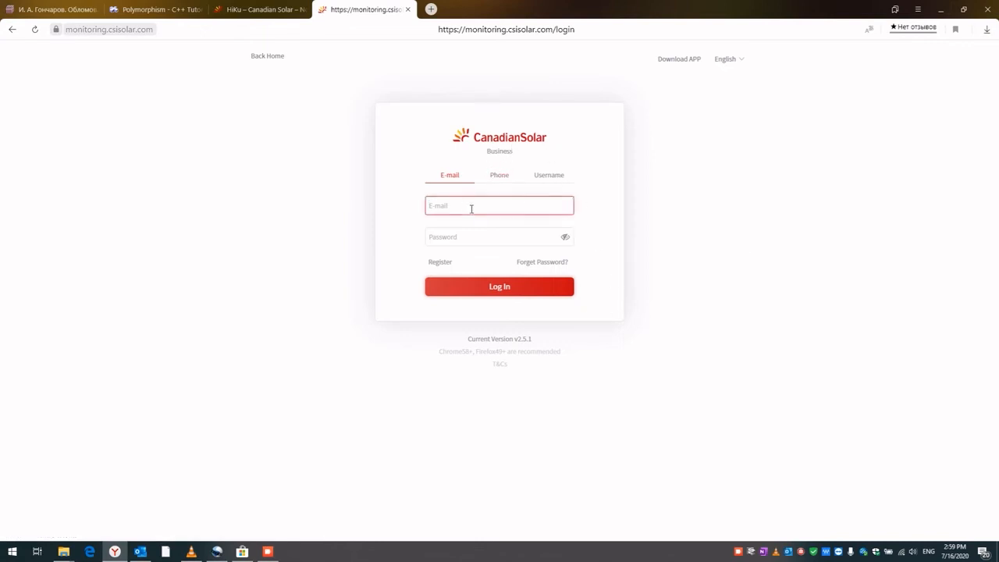
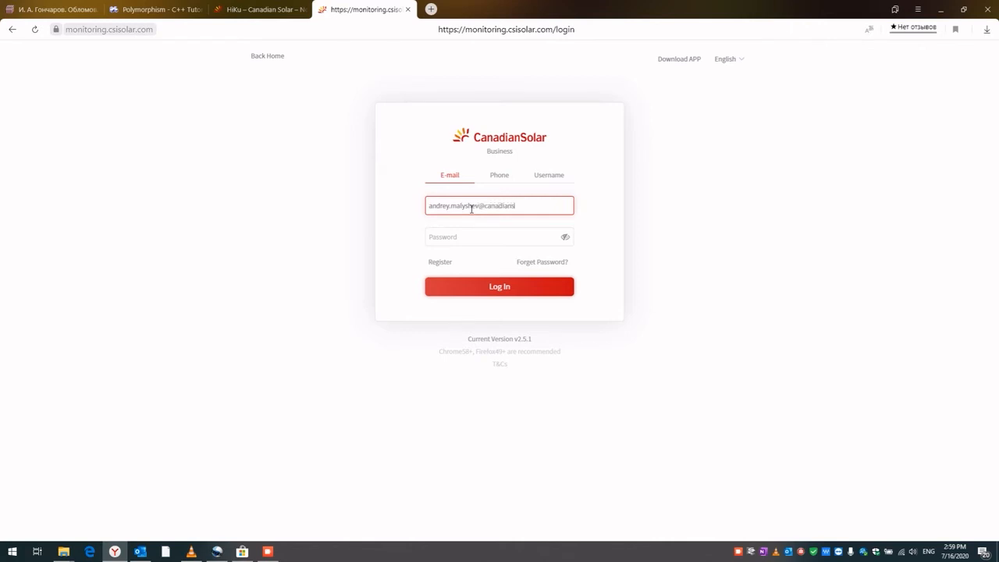
{"action": "left_click", "coordinate": [499, 236]}
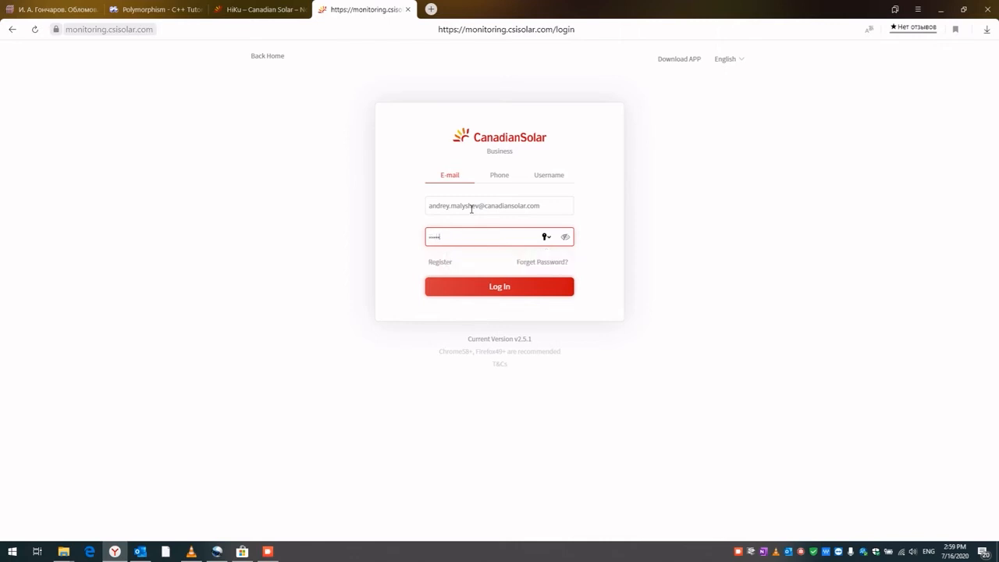
{"action": "left_click", "coordinate": [498, 286]}
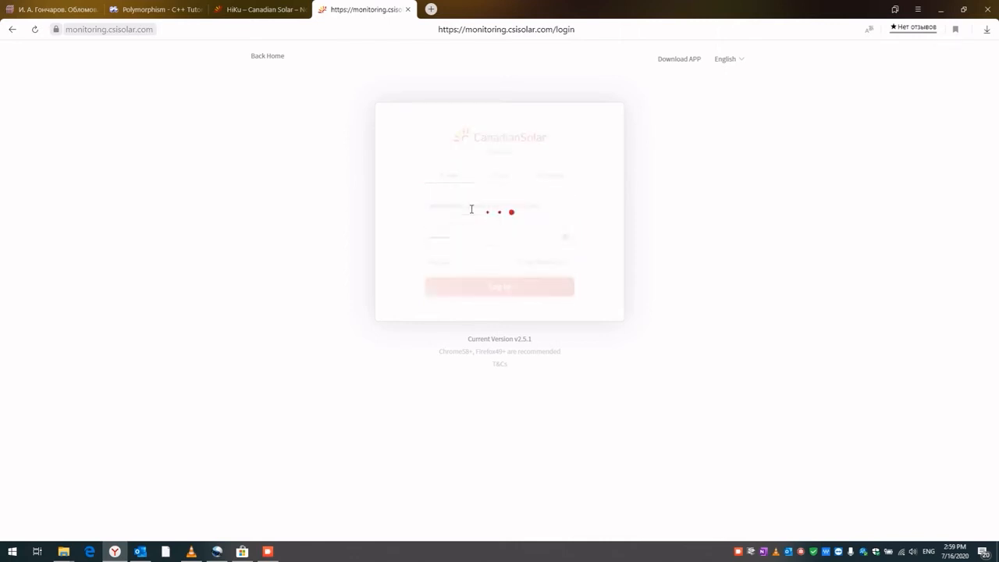
{"action": "left_click", "coordinate": [499, 286]}
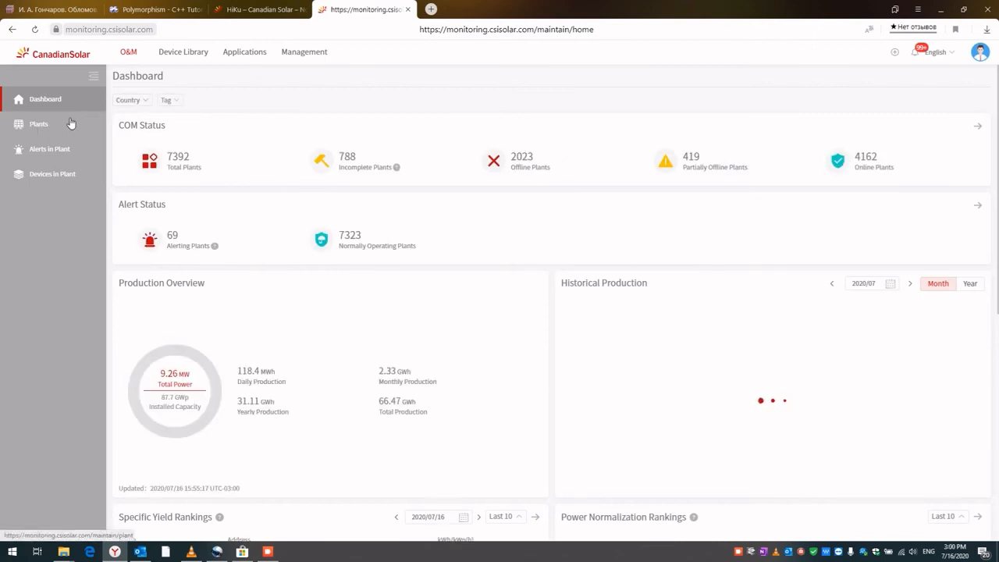
Search Plants for 'guelph' and open the CSI Guelph plant's details panel.
{"action": "left_click", "coordinate": [38, 123]}
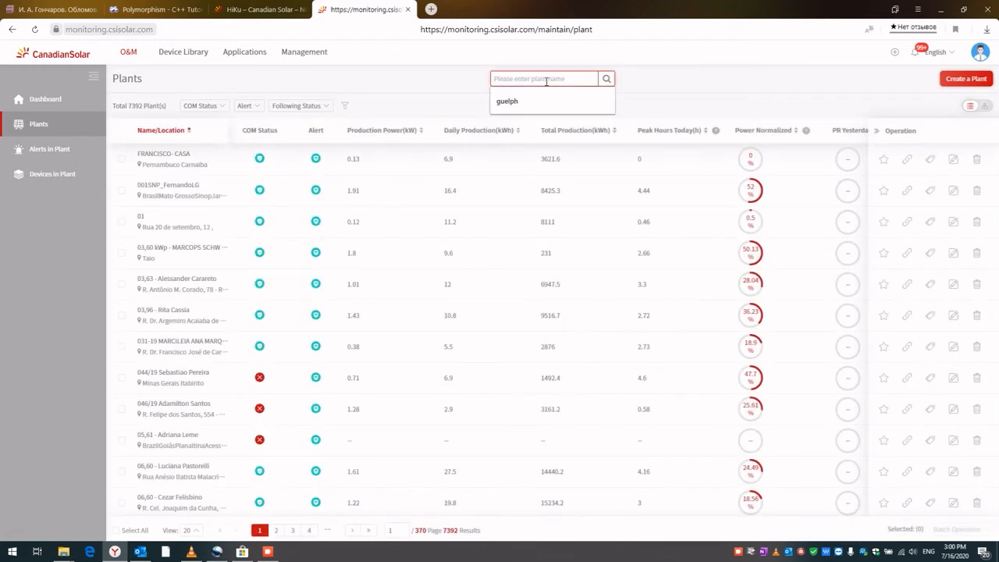
{"action": "type", "text": "guelph"}
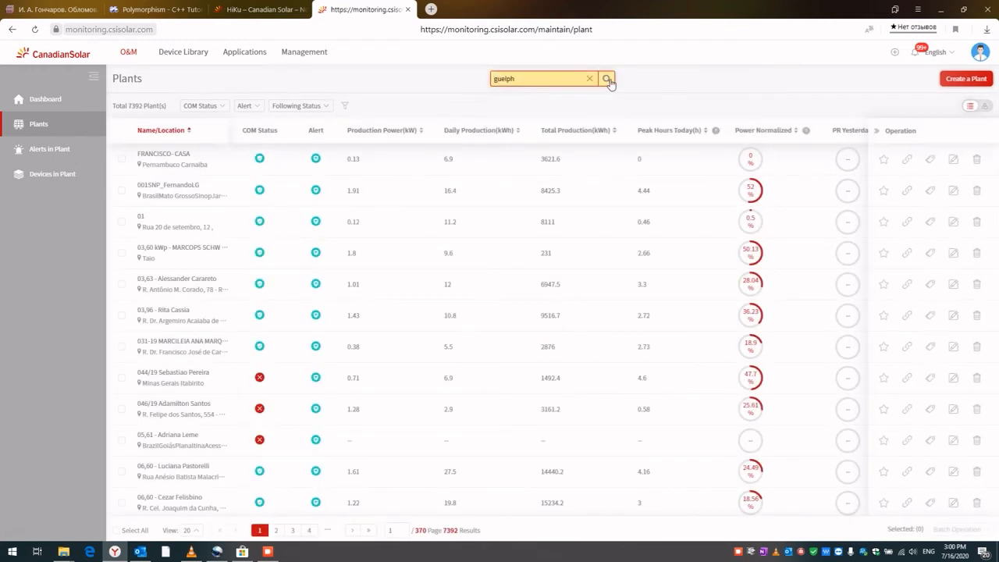
{"action": "left_click", "coordinate": [607, 78]}
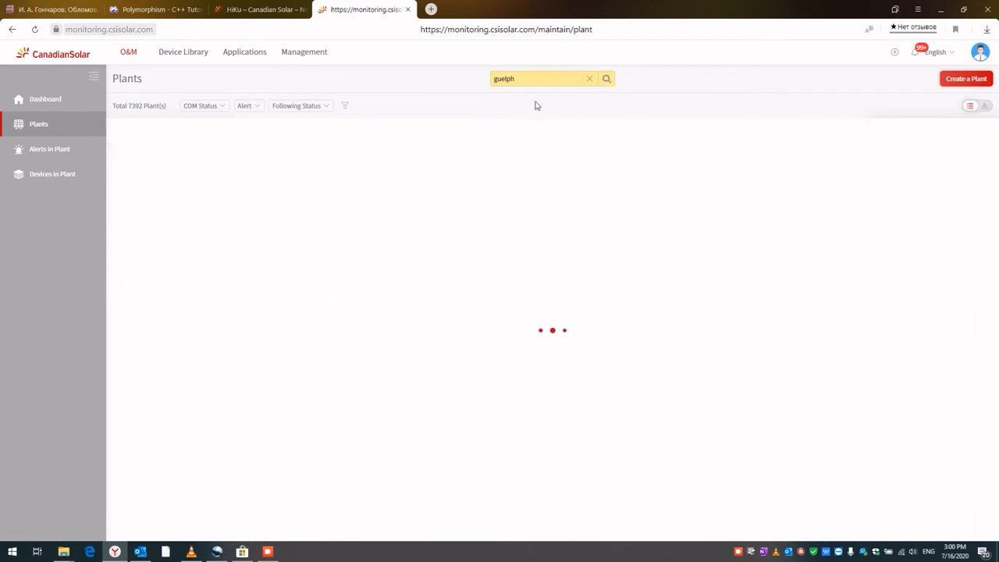
{"action": "left_click", "coordinate": [607, 78]}
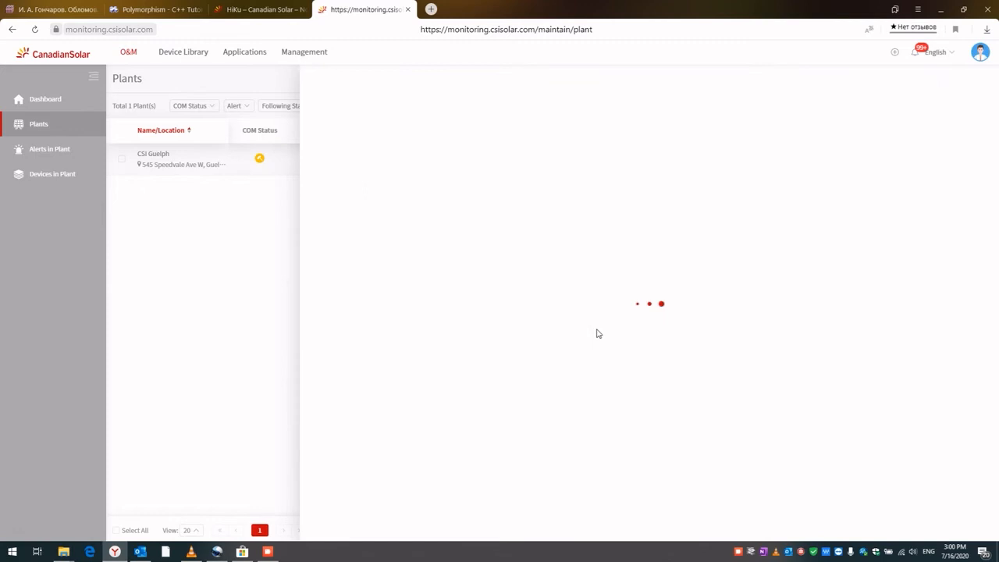
{"action": "left_click", "coordinate": [153, 154]}
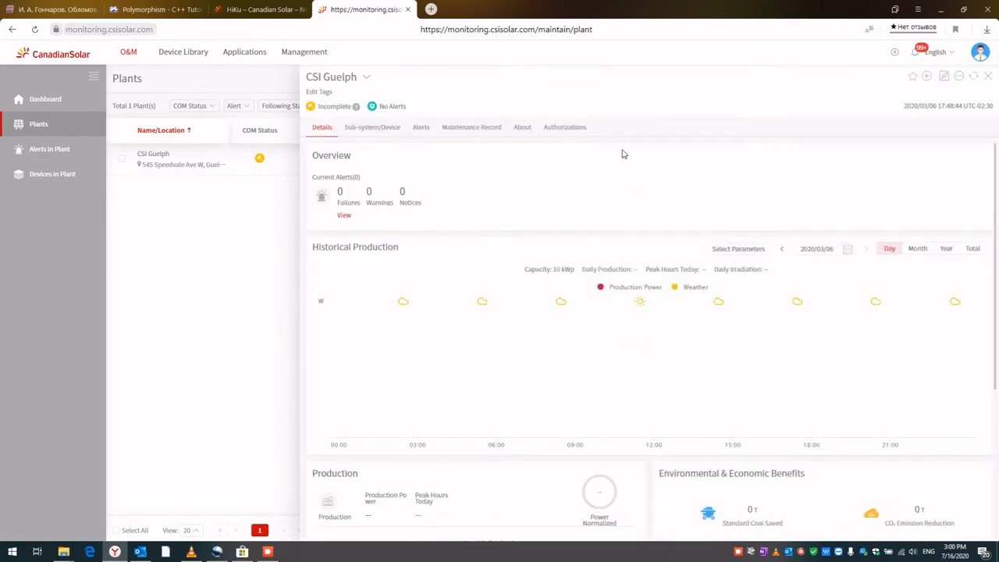
Move from the About tab through Maintenance Record to the empty Sub-system/Device list.
{"action": "left_click", "coordinate": [523, 127]}
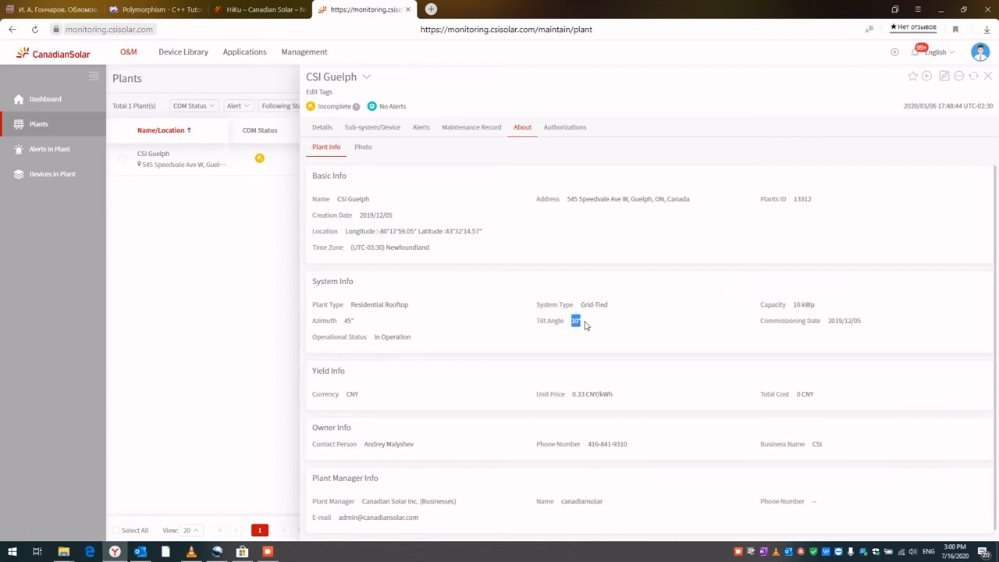
{"action": "left_click", "coordinate": [349, 320]}
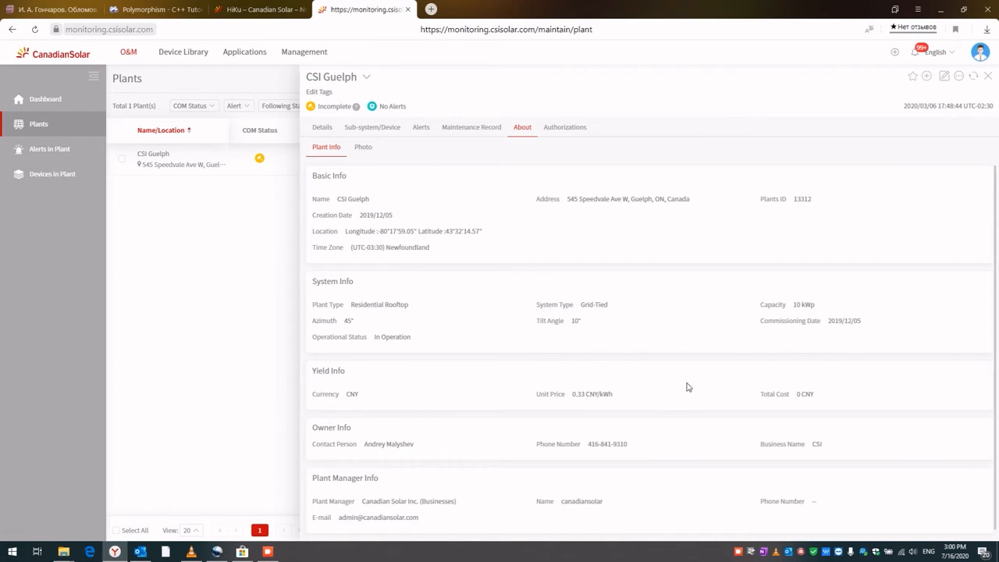
{"action": "mouse_move", "coordinate": [685, 412]}
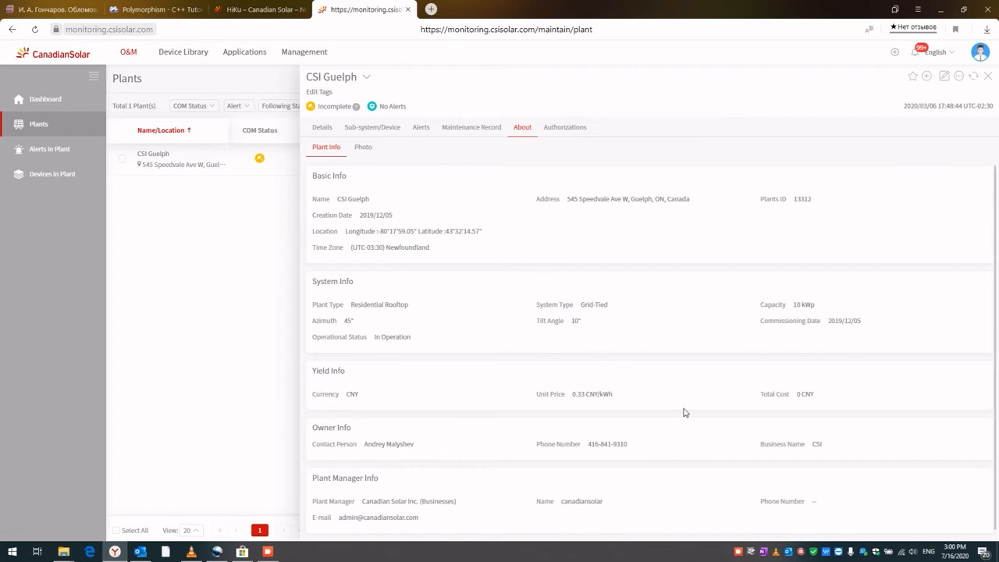
{"action": "mouse_move", "coordinate": [500, 102]}
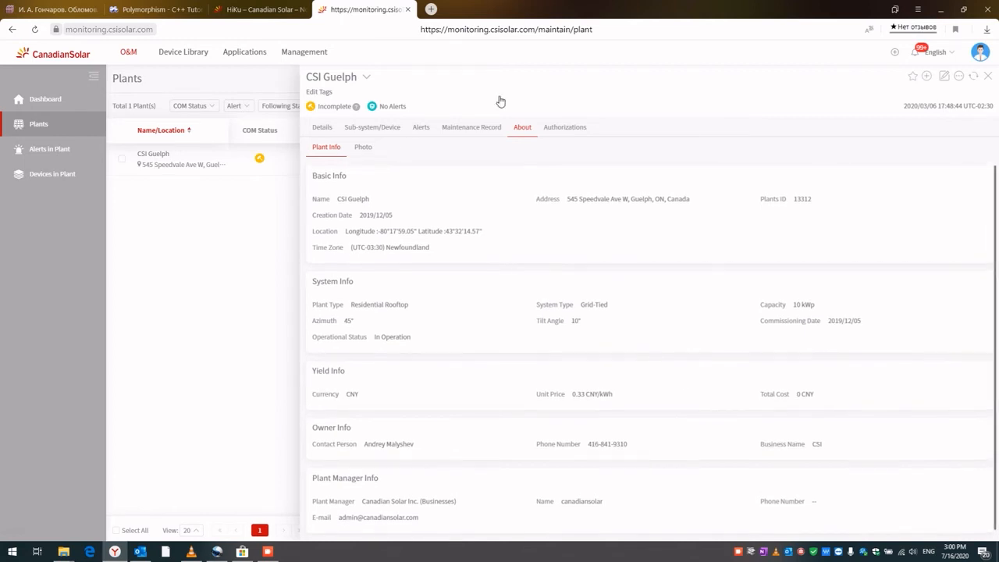
{"action": "left_click", "coordinate": [472, 126]}
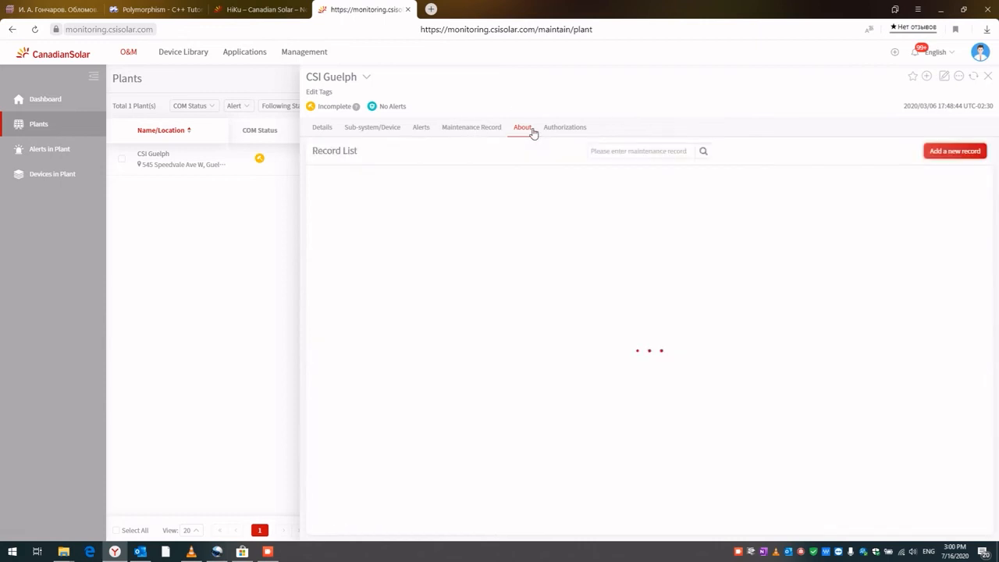
{"action": "left_click", "coordinate": [471, 127]}
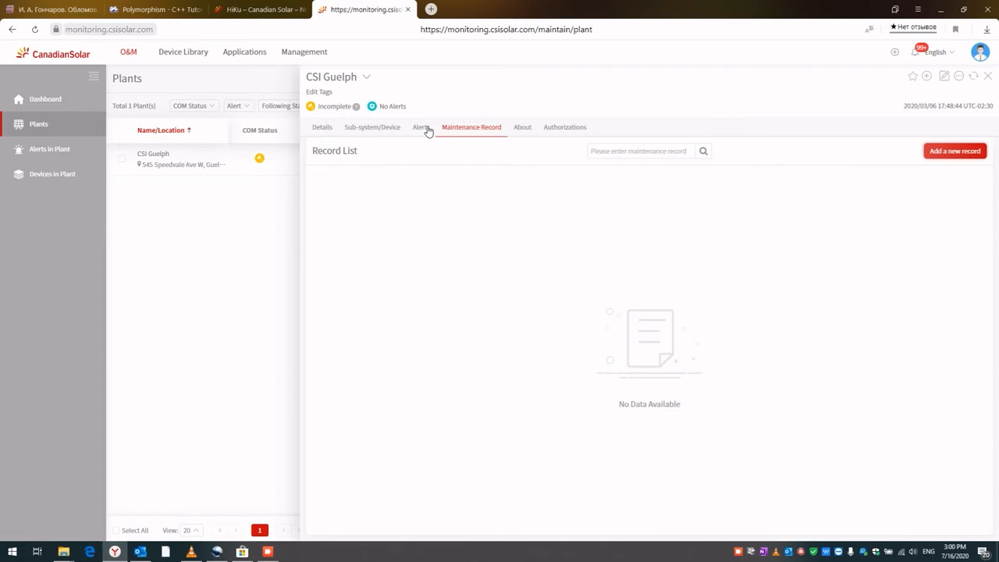
{"action": "left_click", "coordinate": [372, 126]}
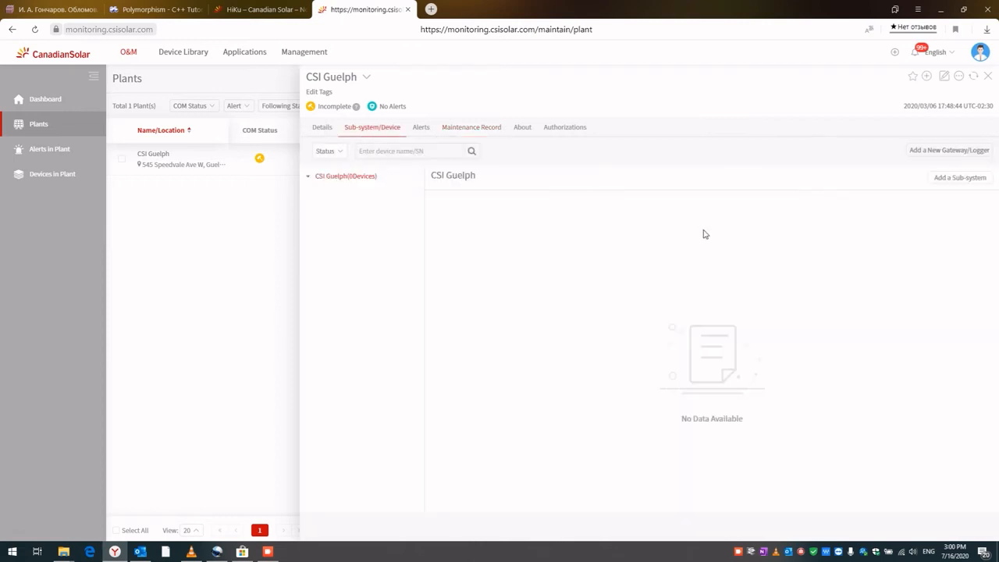
{"action": "mouse_move", "coordinate": [942, 137]}
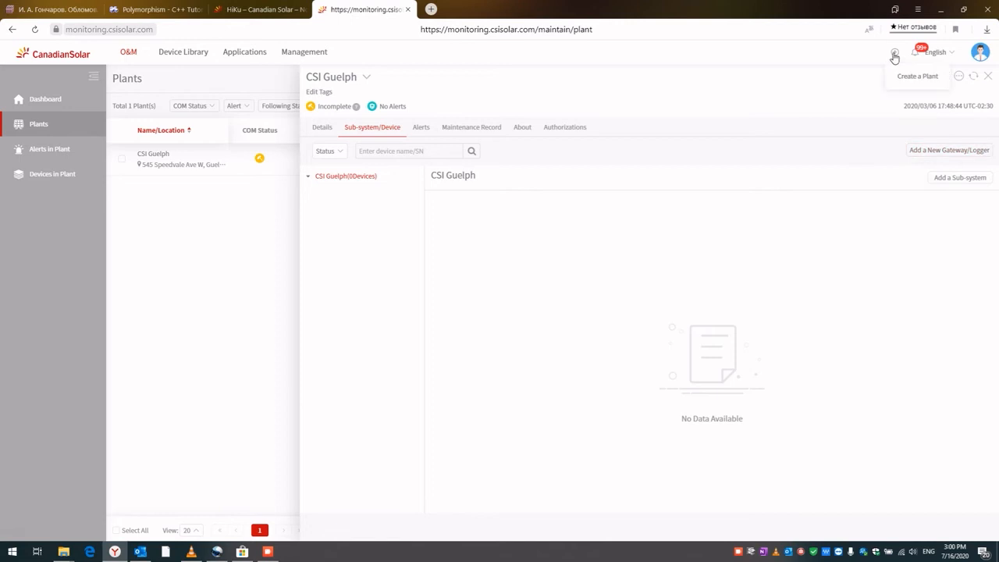
{"action": "mouse_move", "coordinate": [894, 56]}
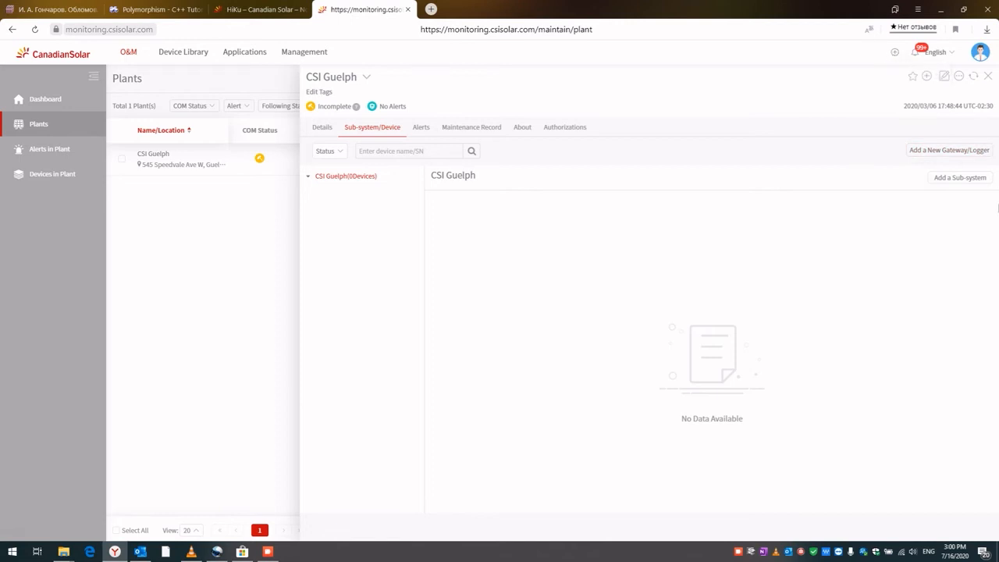
Start adding a new gateway/logger and reach its serial number field.
{"action": "left_click", "coordinate": [948, 150]}
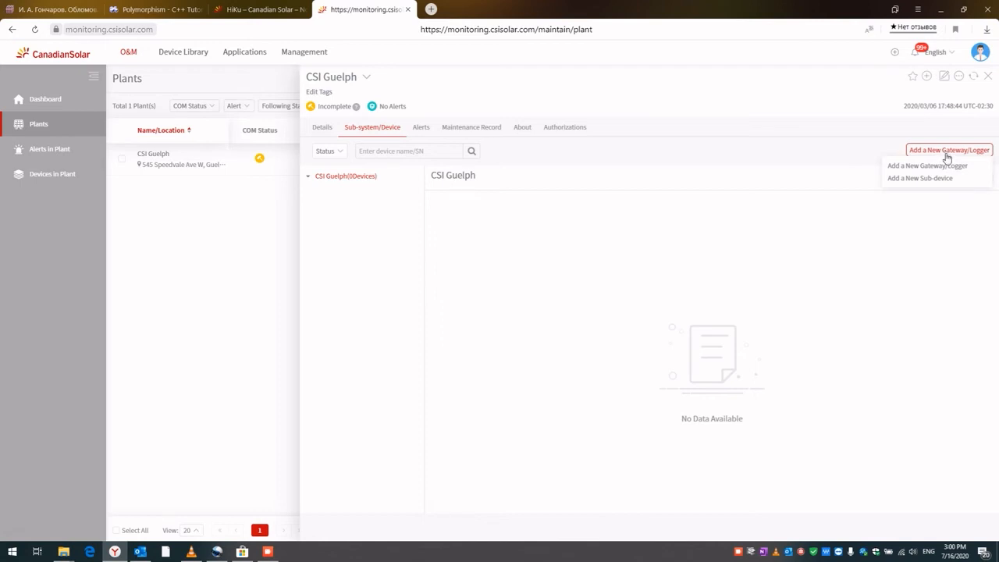
{"action": "mouse_move", "coordinate": [927, 165]}
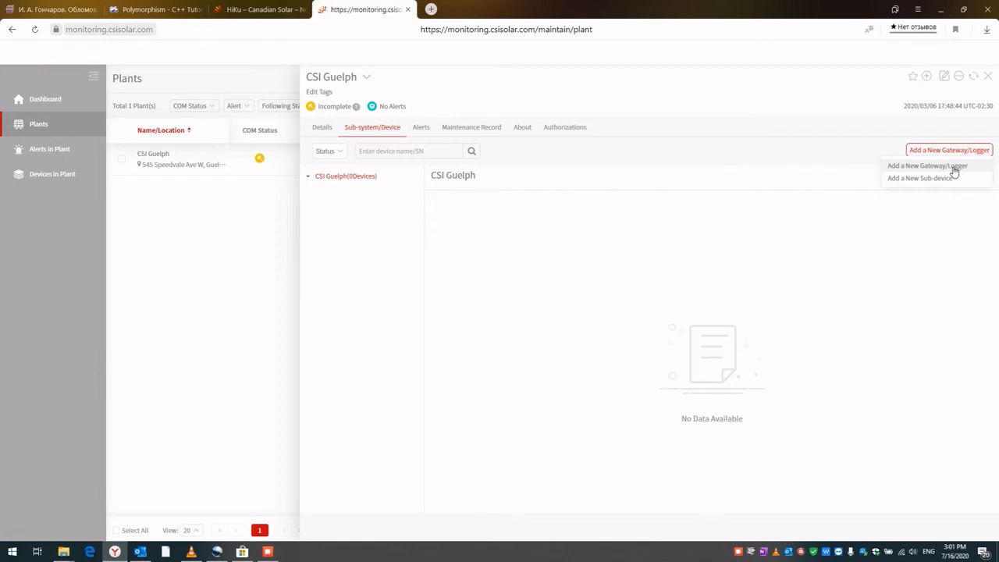
{"action": "left_click", "coordinate": [927, 165]}
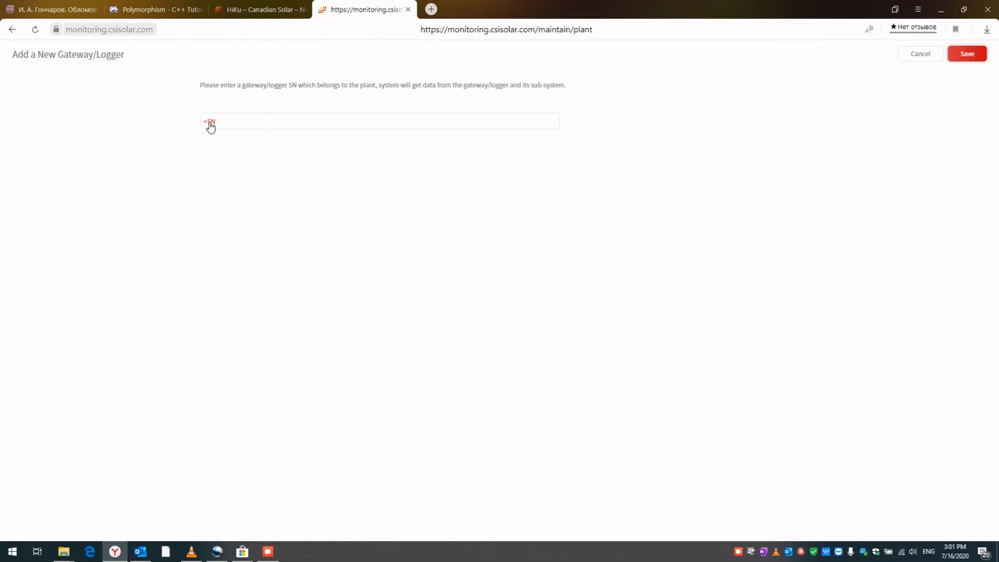
{"action": "mouse_move", "coordinate": [212, 127]}
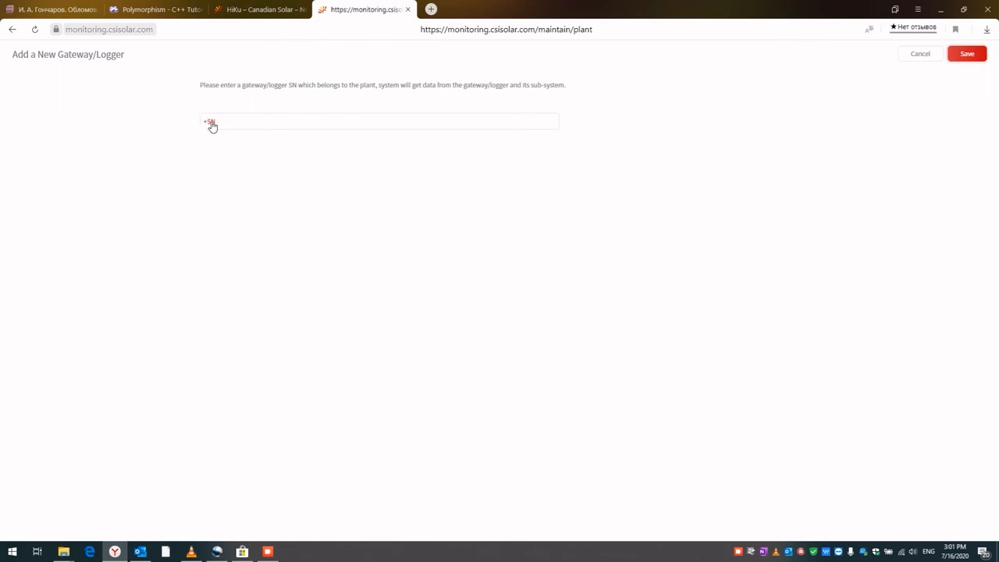
{"action": "left_click", "coordinate": [208, 122]}
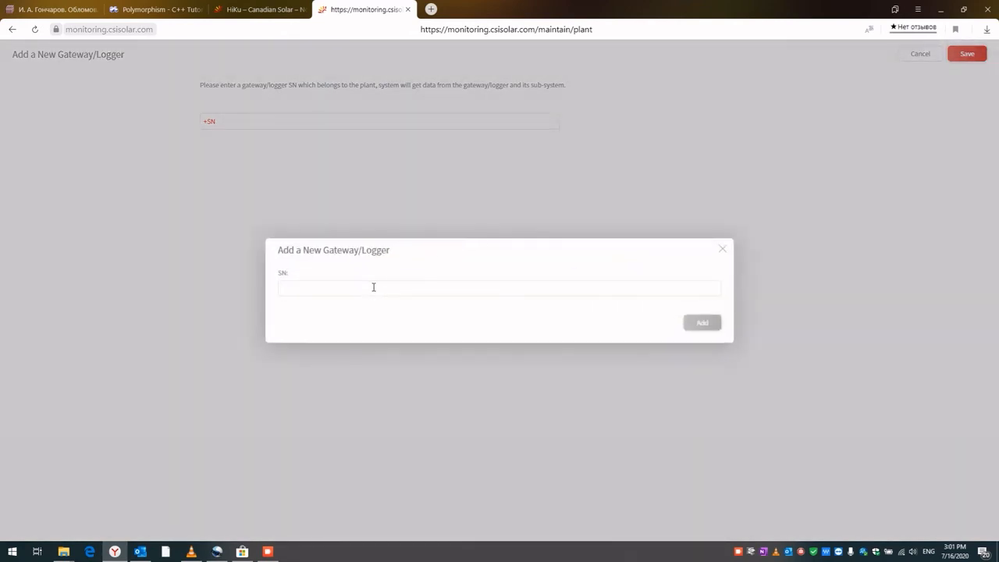
{"action": "left_click", "coordinate": [500, 287]}
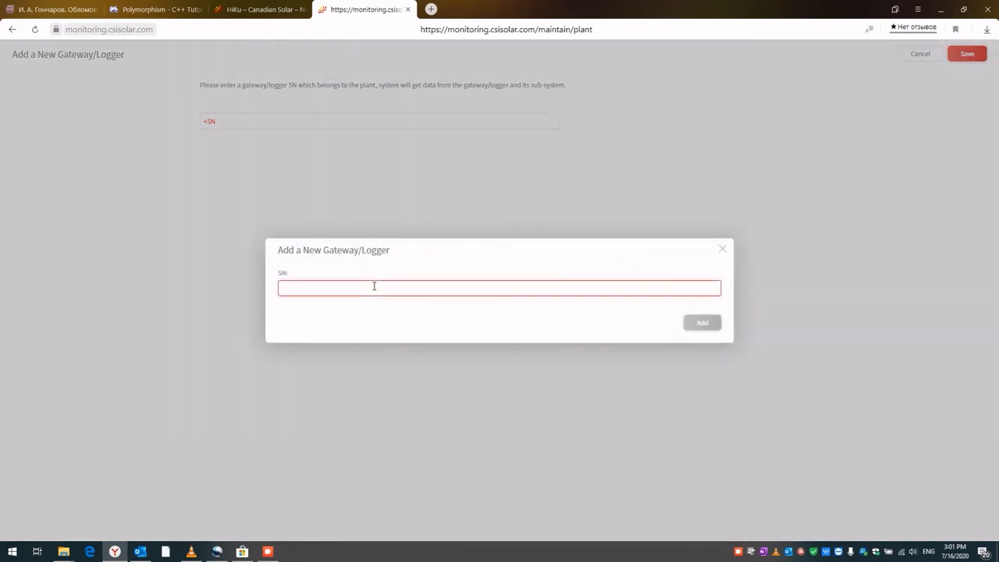
{"action": "type", "text": "40140"}
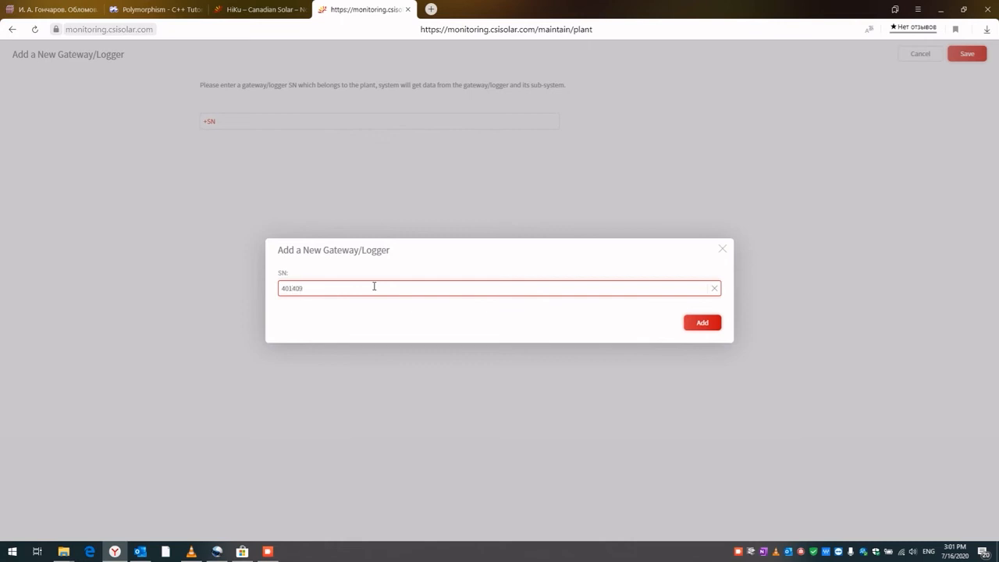
{"action": "type", "text": "9109"}
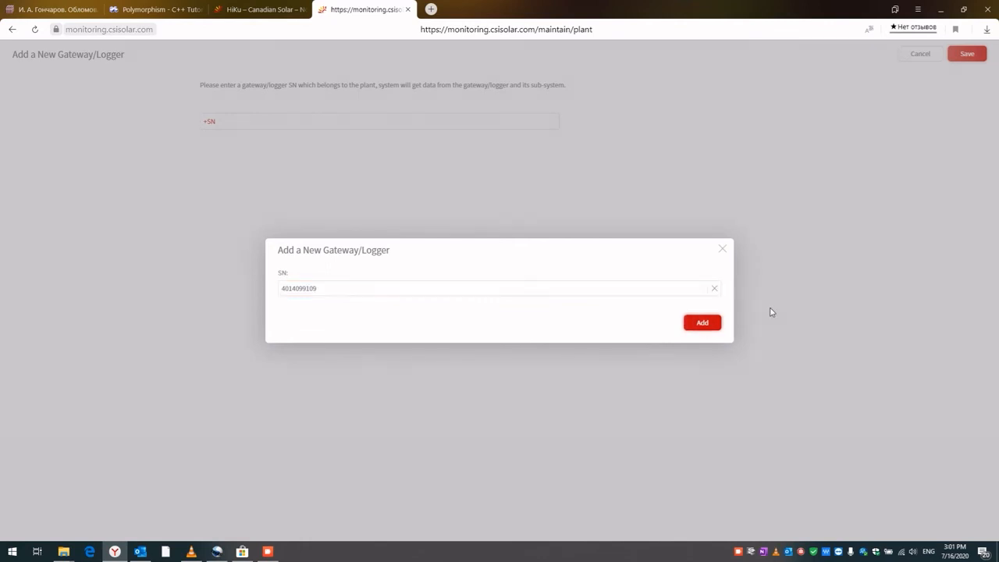
{"action": "left_click", "coordinate": [701, 322]}
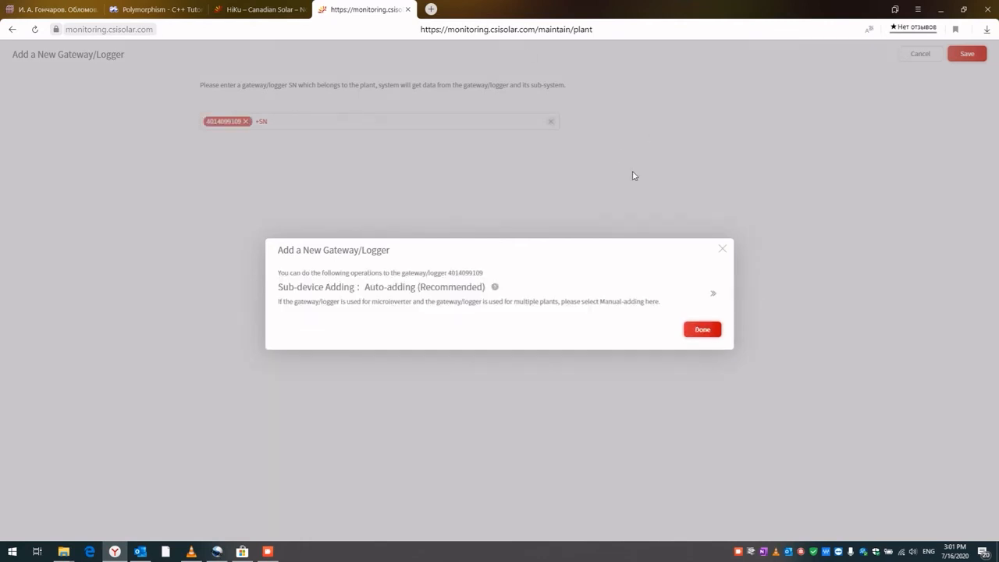
{"action": "left_click", "coordinate": [701, 329]}
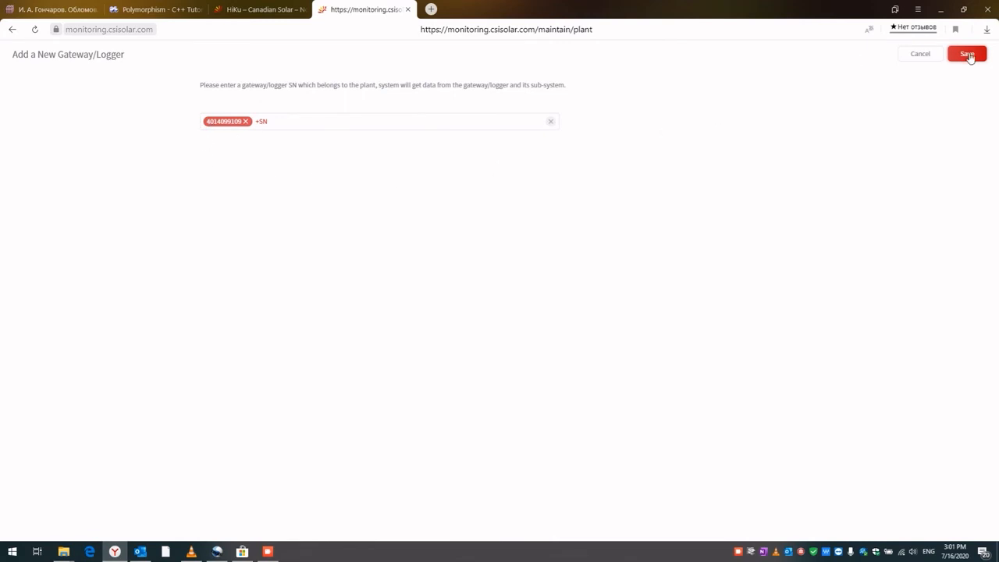
{"action": "left_click", "coordinate": [966, 54]}
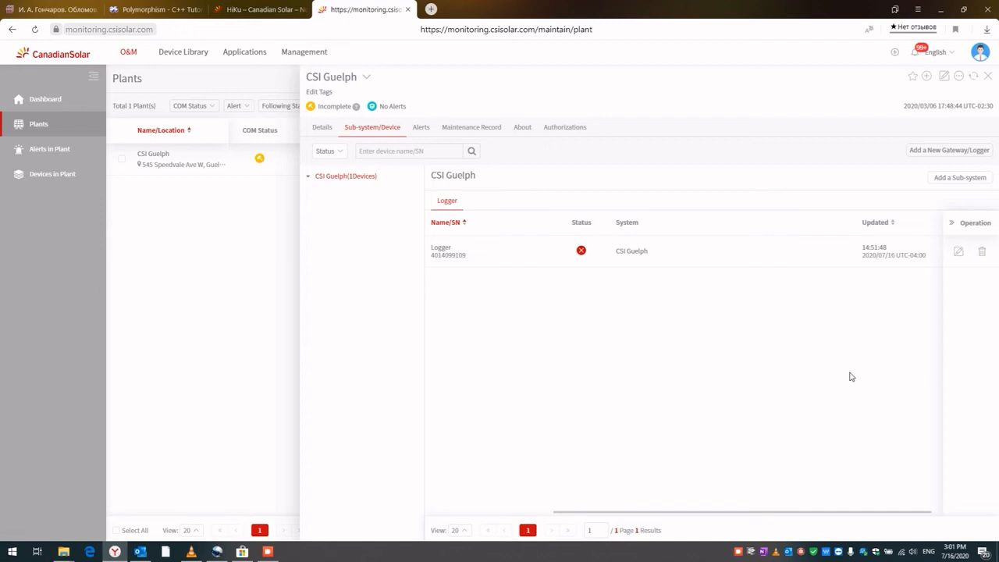
{"action": "mouse_move", "coordinate": [869, 380]}
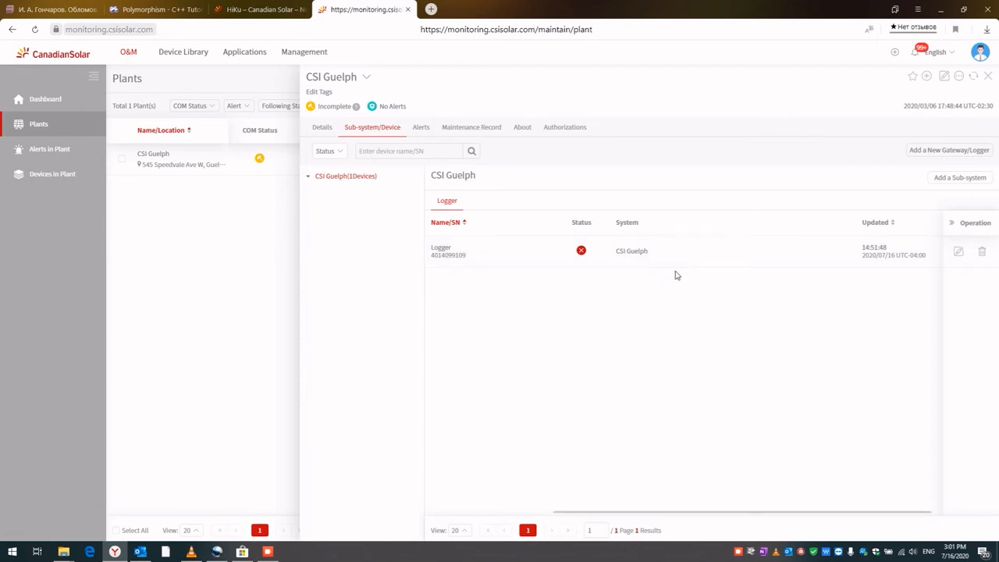
{"action": "mouse_move", "coordinate": [771, 437]}
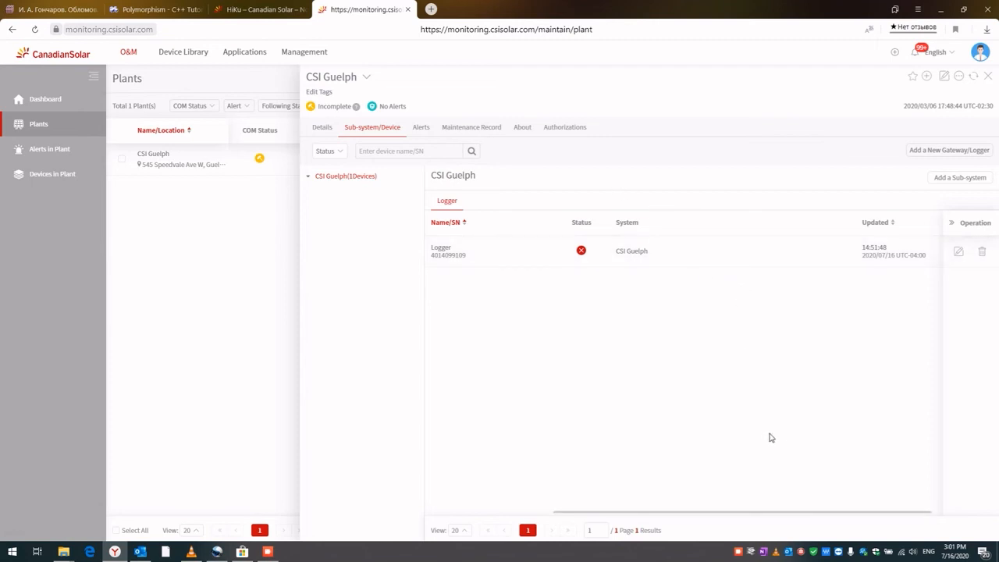
{"action": "mouse_move", "coordinate": [808, 432]}
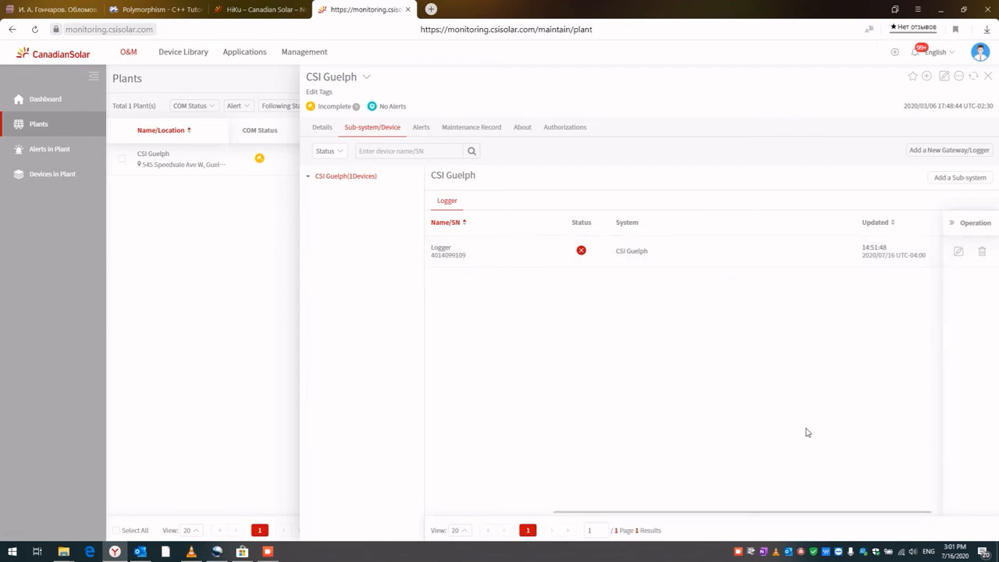
{"action": "mouse_move", "coordinate": [794, 305]}
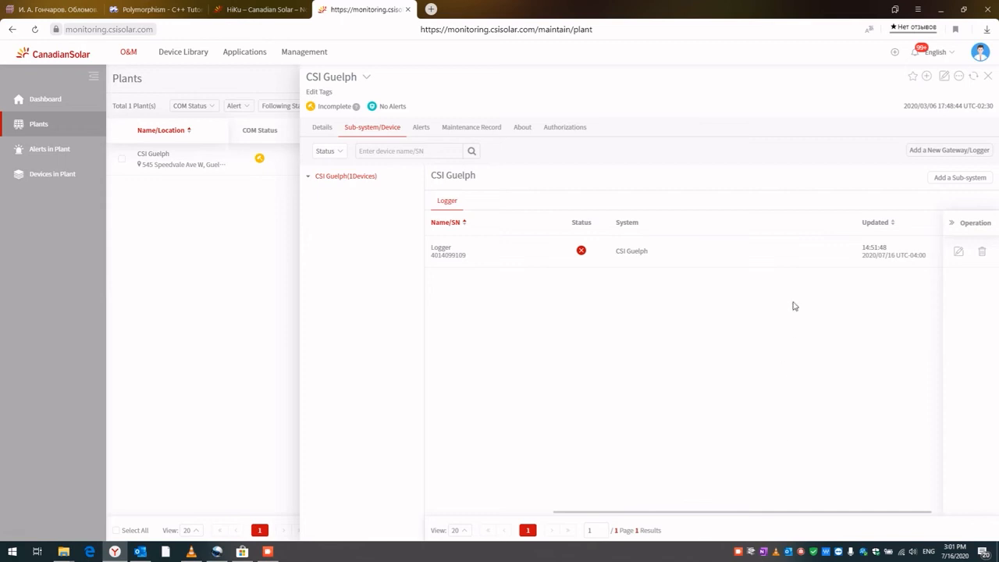
{"action": "mouse_move", "coordinate": [712, 326]}
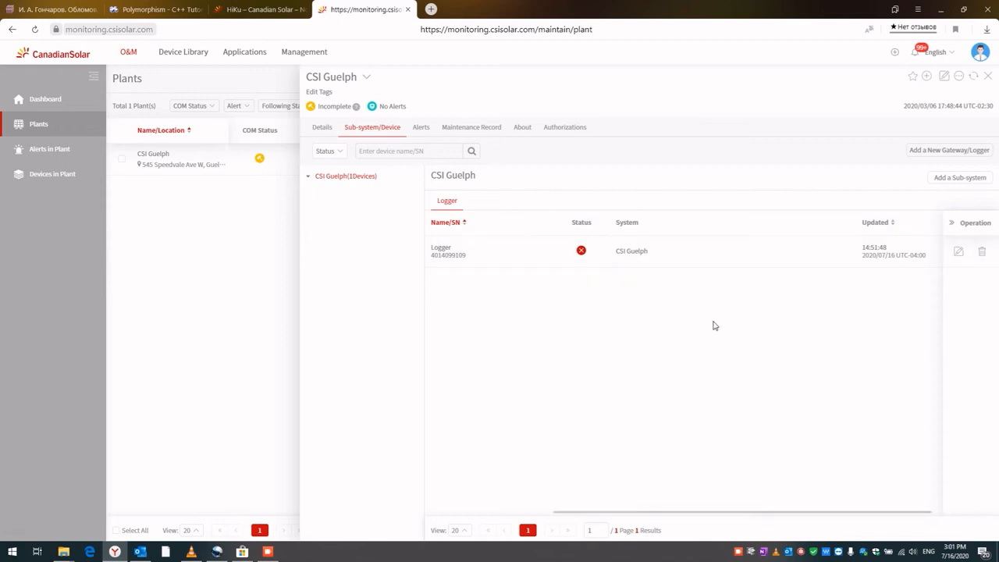
{"action": "left_click", "coordinate": [366, 77]}
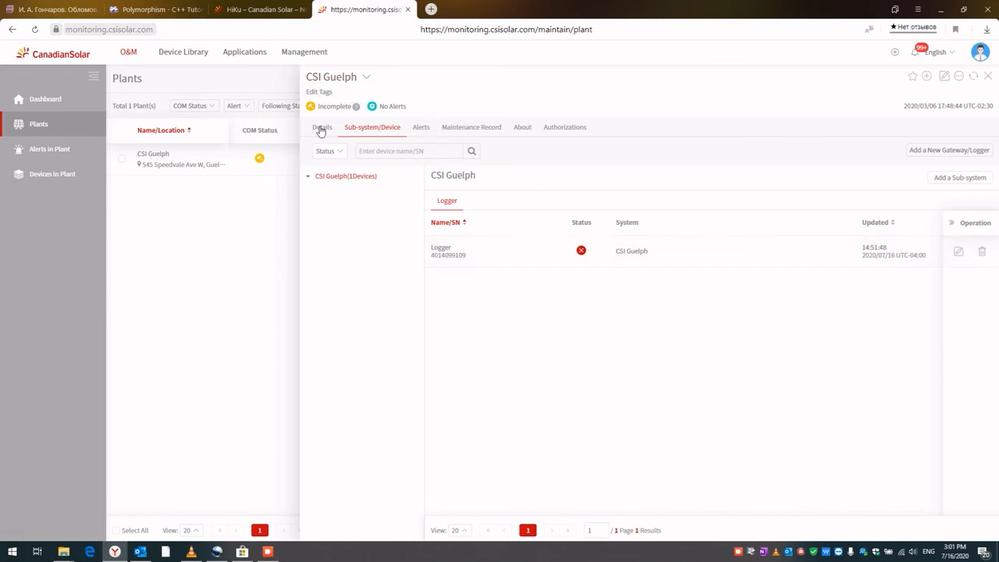
{"action": "left_click", "coordinate": [322, 126]}
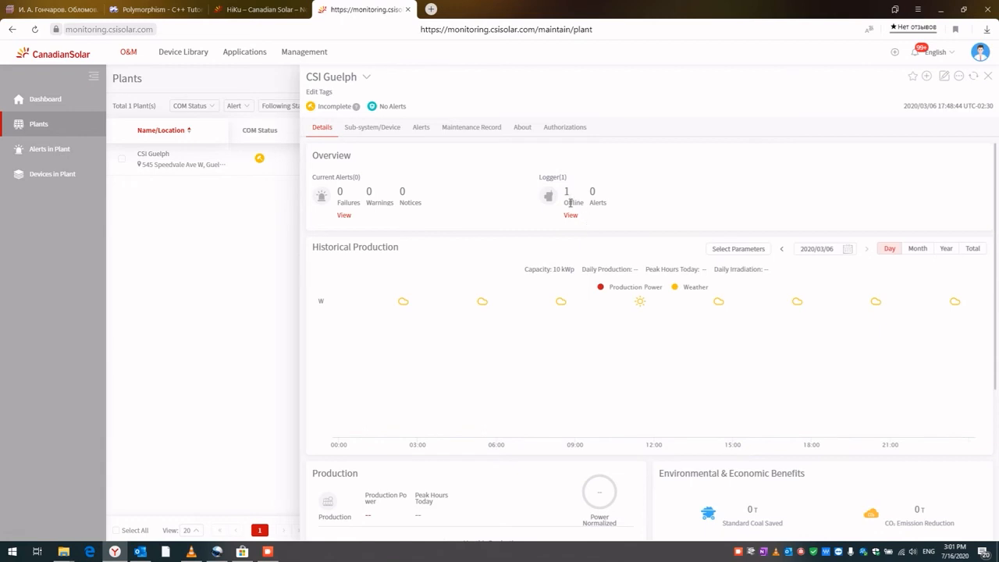
{"action": "mouse_move", "coordinate": [595, 202]}
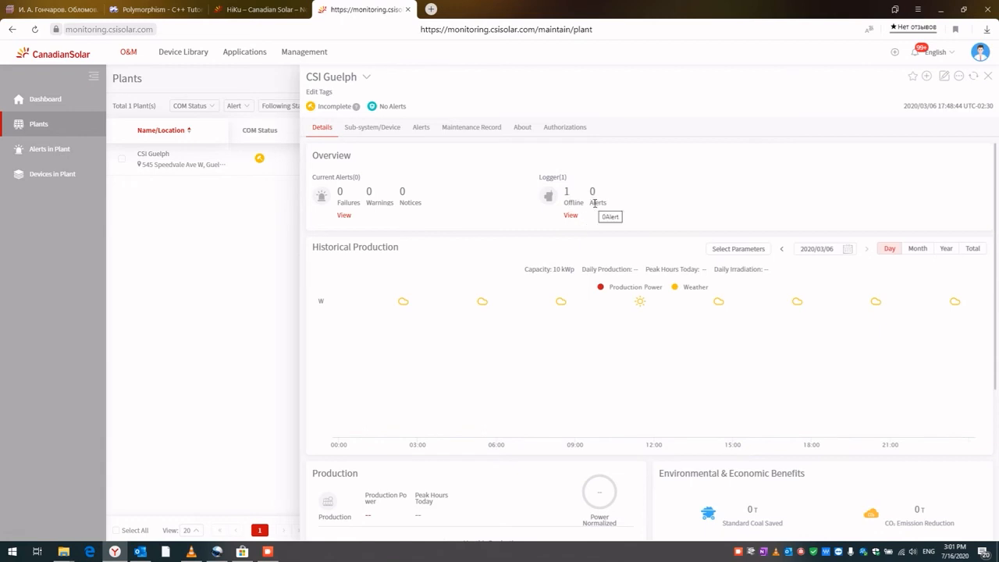